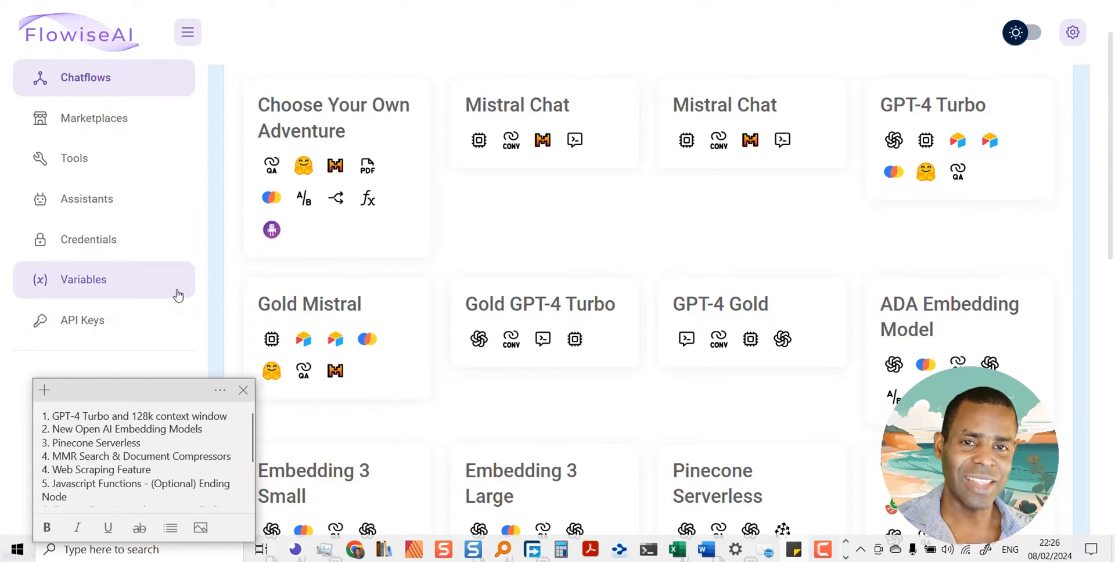
pyautogui.moveTo(164, 19)
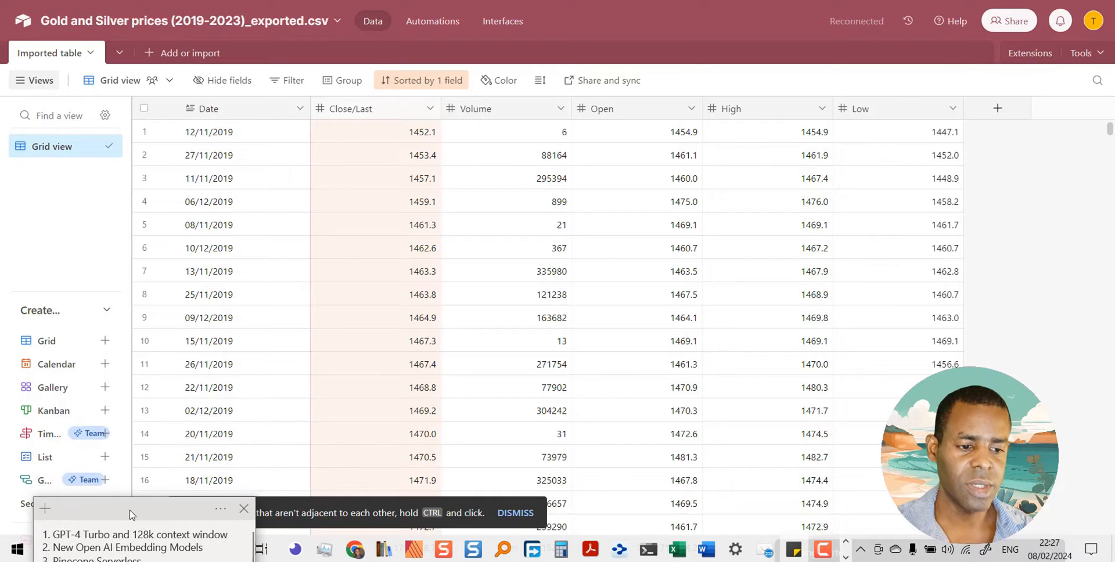
pyautogui.moveTo(496, 197)
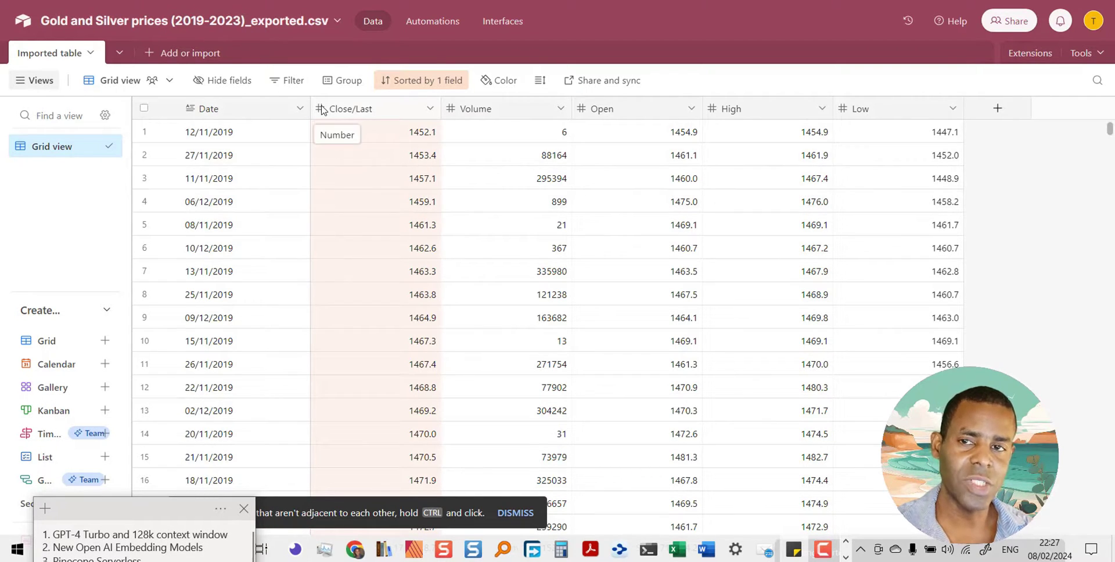
pyautogui.moveTo(358, 228)
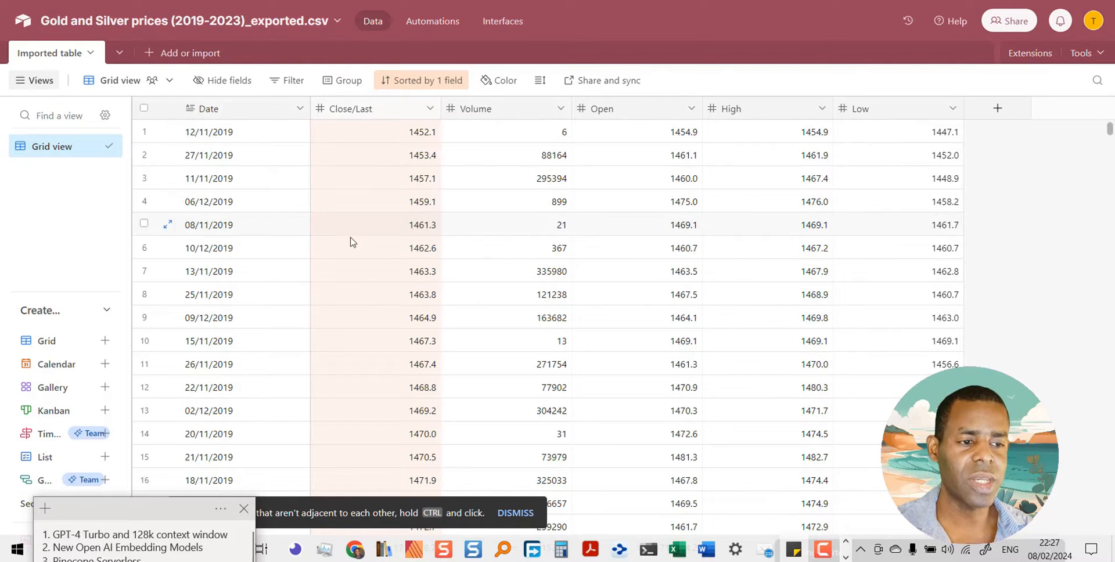
pyautogui.moveTo(339, 208)
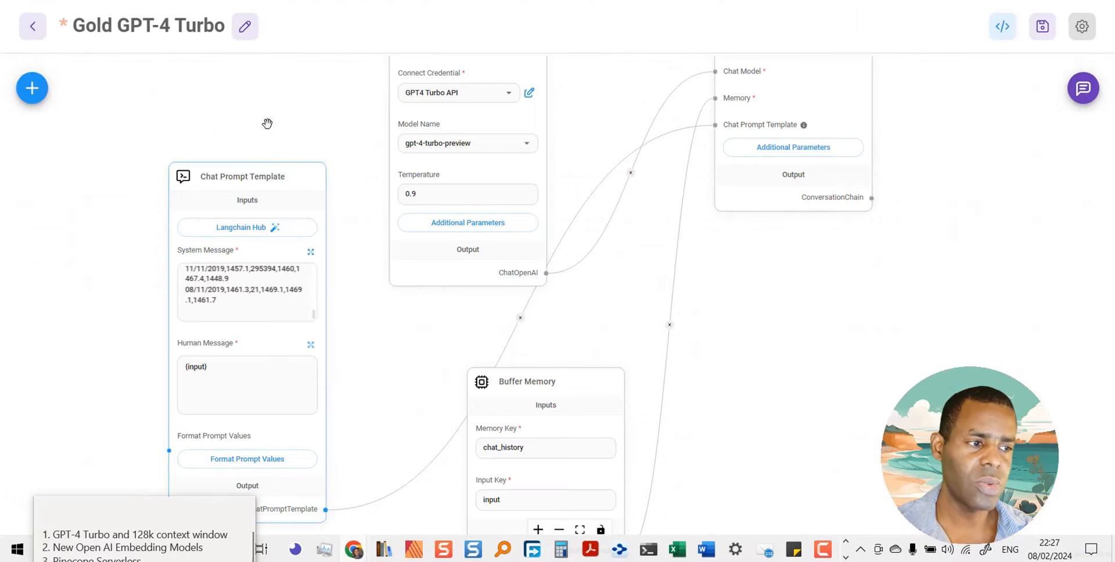
# Step: Pan the Gold GPT-4 Turbo flow, then open its chat in an enlarged window
pyautogui.moveTo(267, 124); pyautogui.dragTo(403, 322)
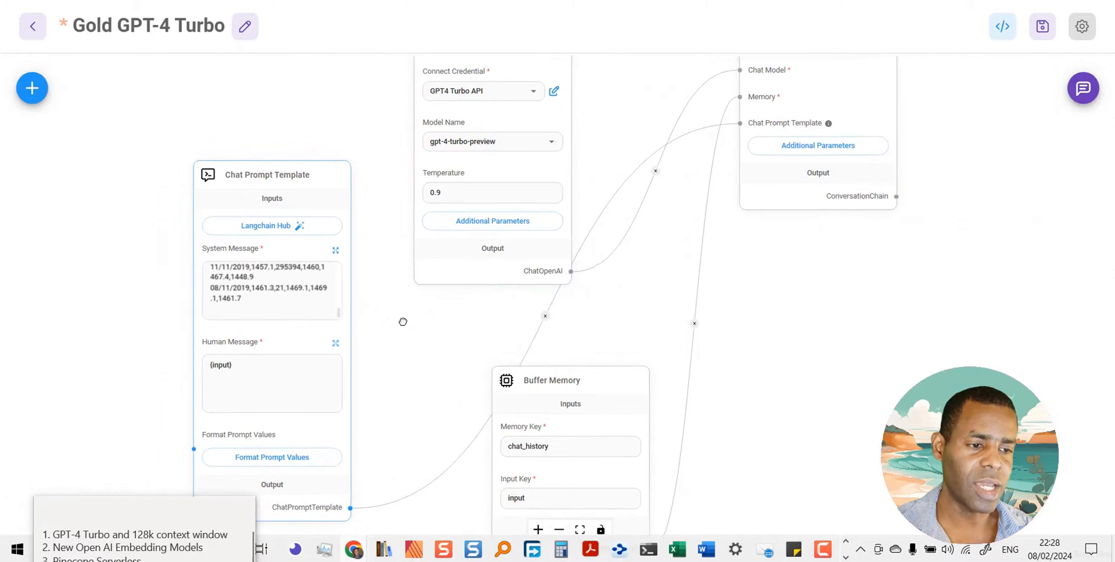
pyautogui.moveTo(403, 322); pyautogui.dragTo(500, 299)
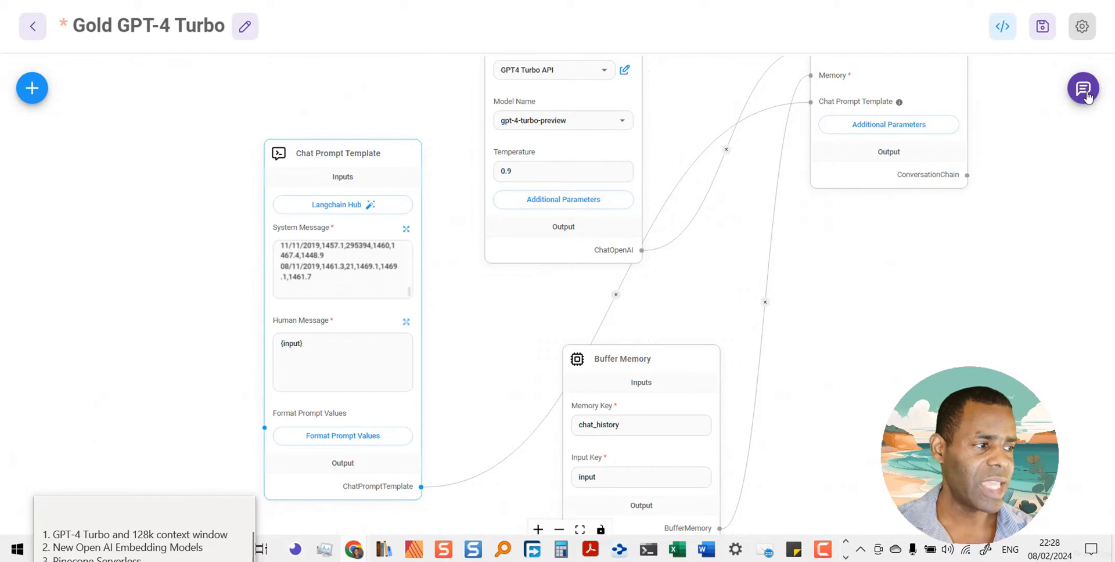
pyautogui.click(1082, 89)
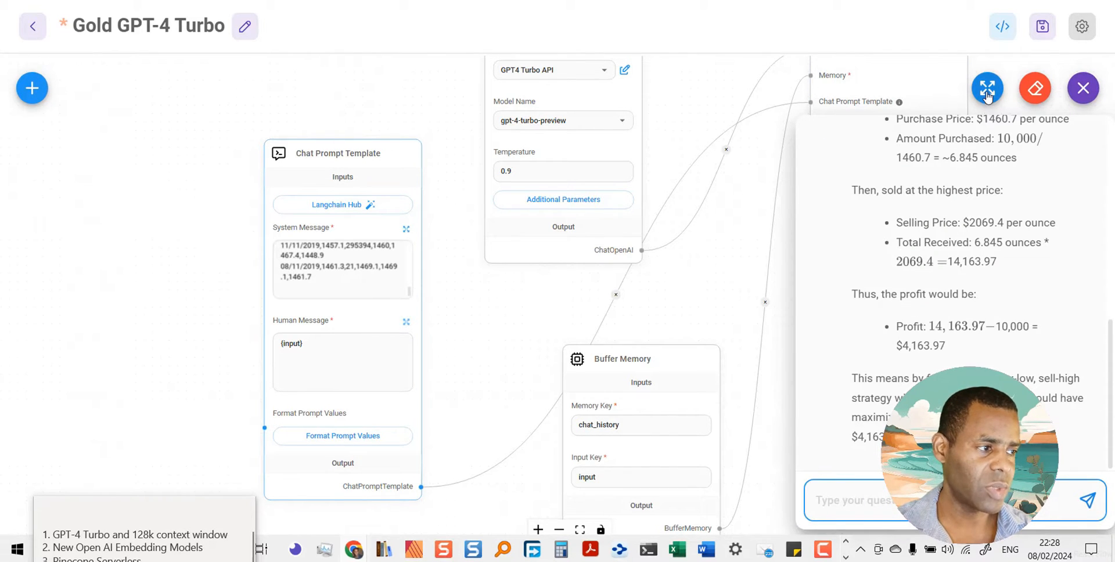
pyautogui.click(988, 88)
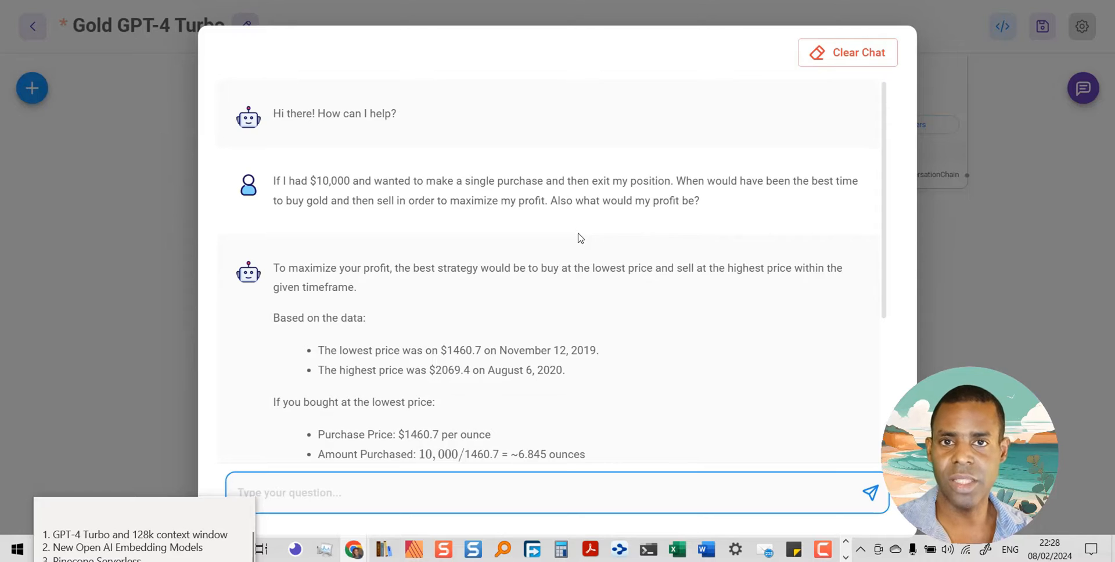
pyautogui.moveTo(494, 260)
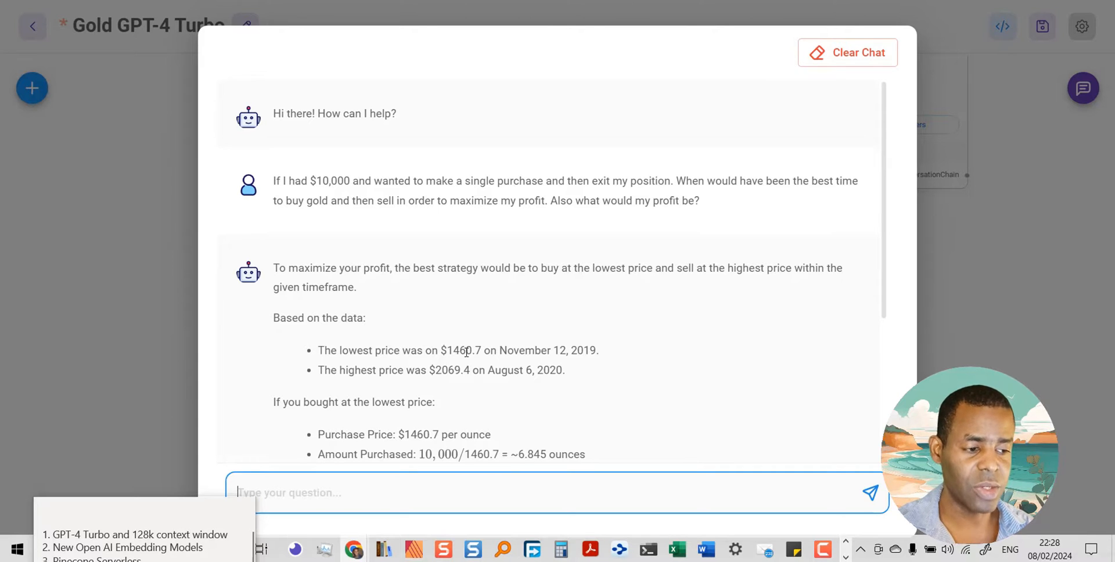
pyautogui.moveTo(409, 225)
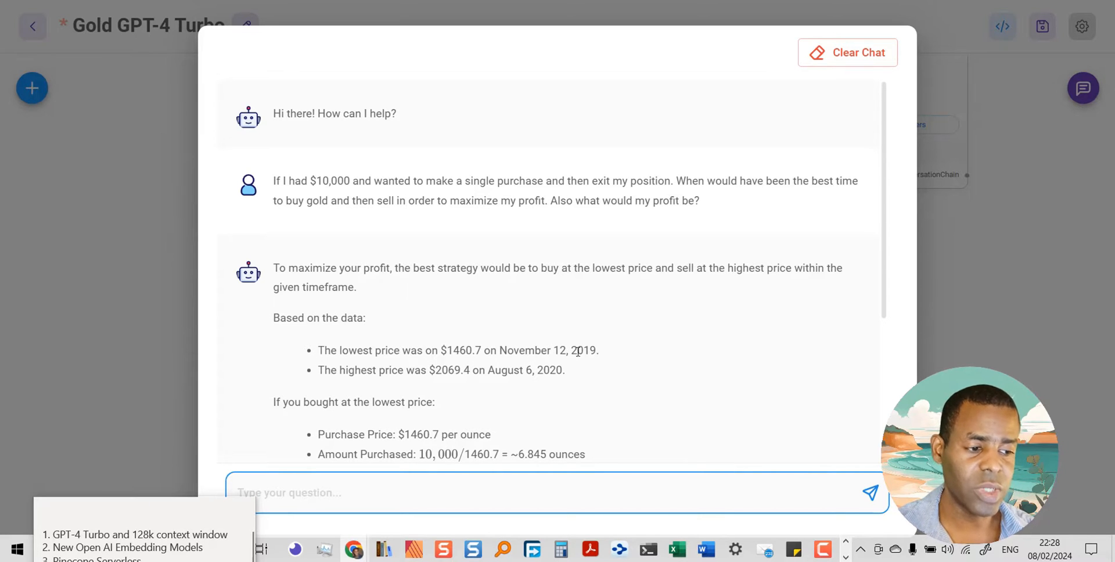
pyautogui.moveTo(458, 355)
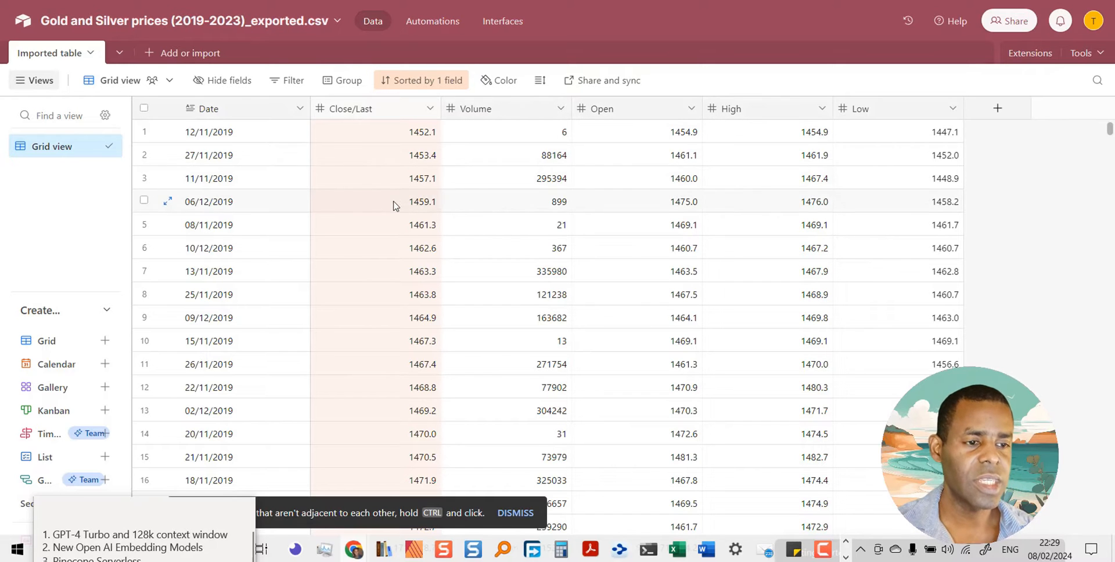
pyautogui.moveTo(415, 182)
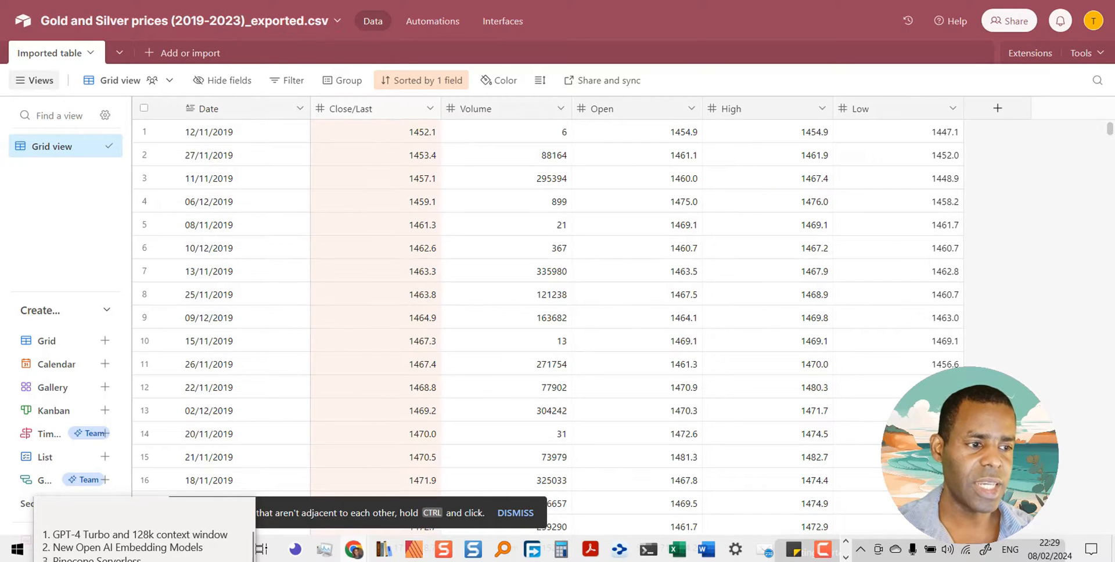
pyautogui.moveTo(429, 140)
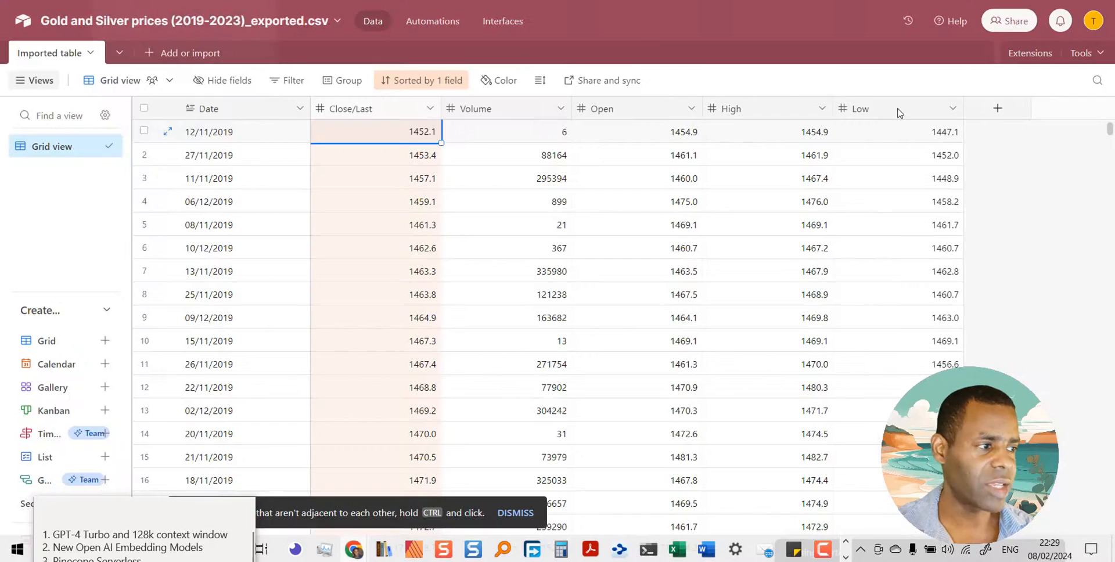
# Step: Scroll to the bottom rows of the gold price table to find the 2069.4 close
pyautogui.scroll(-3)
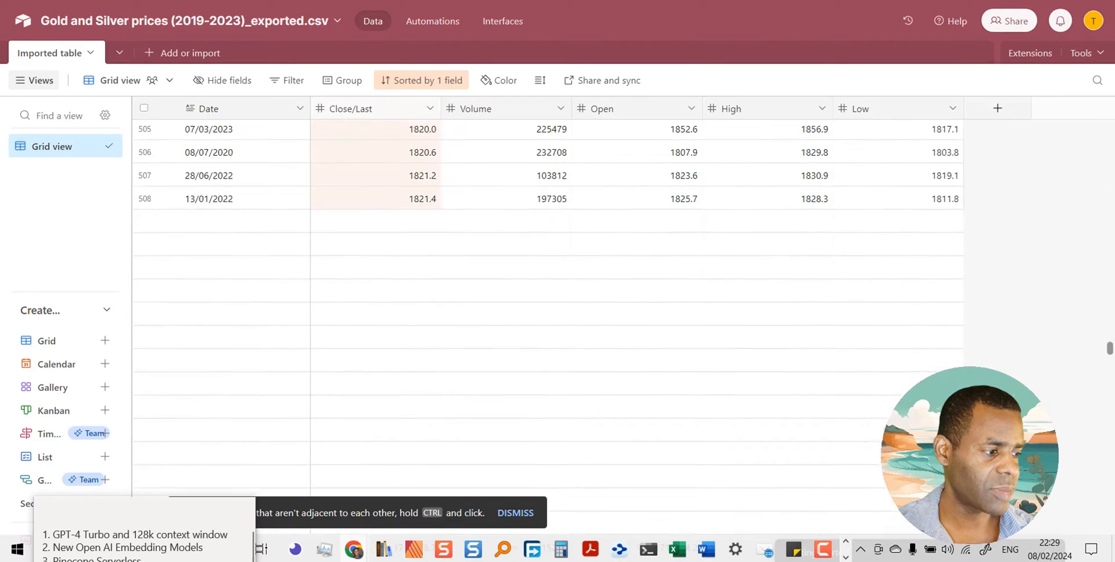
pyautogui.scroll(-3)
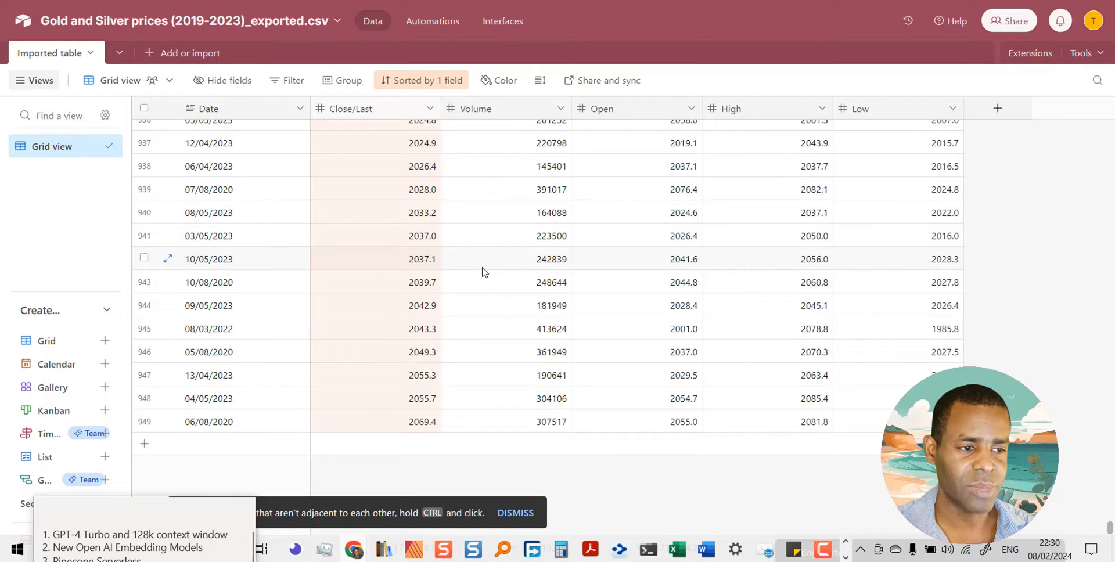
pyautogui.moveTo(477, 256)
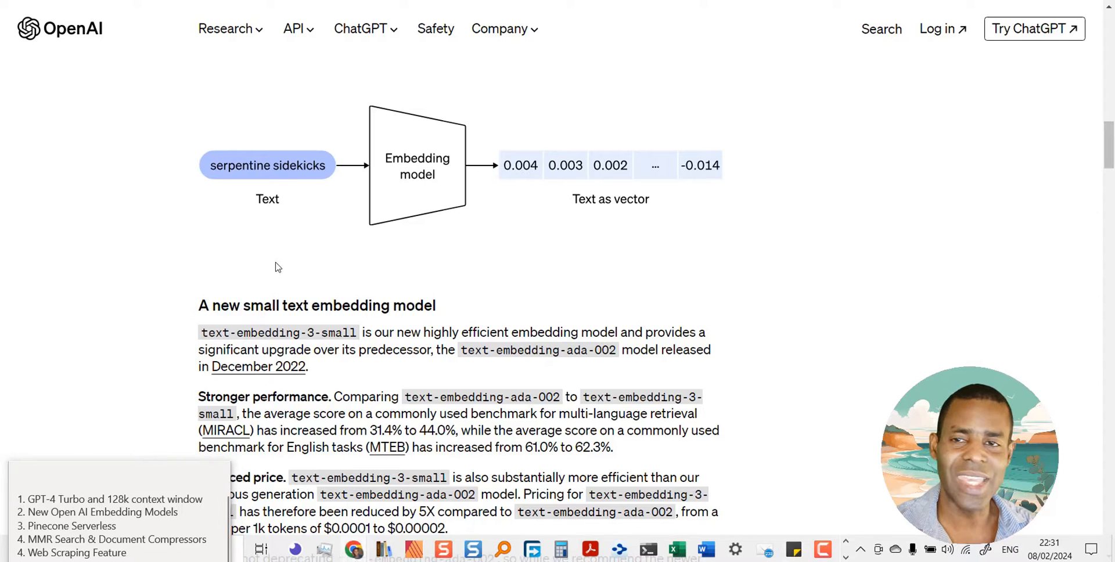
# Step: Scroll the embeddings post down to the ada v2 vs text-embedding-3 benchmark table
pyautogui.scroll(3)
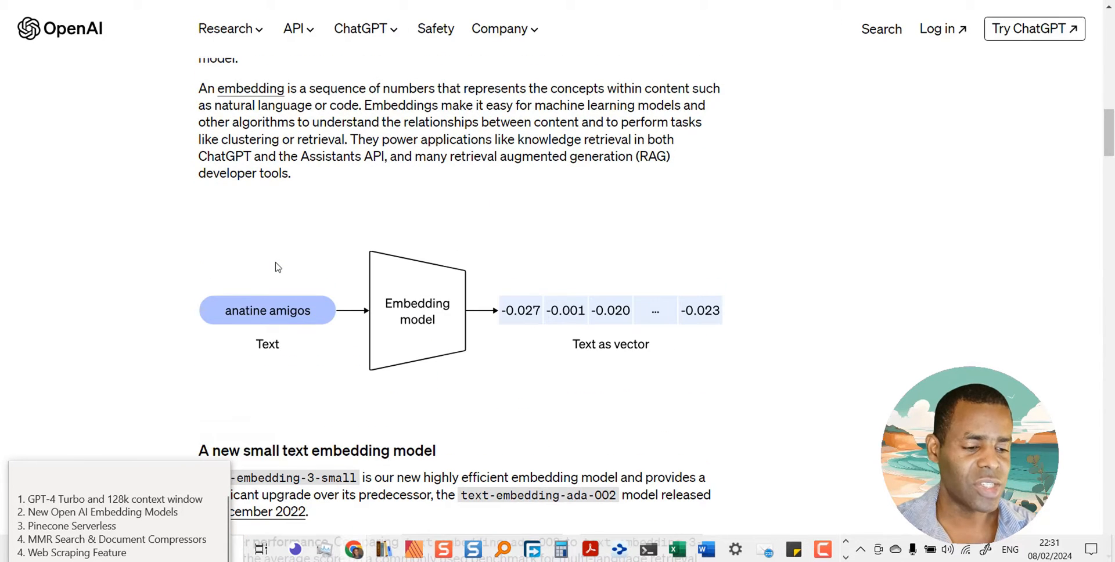
pyautogui.scroll(-3)
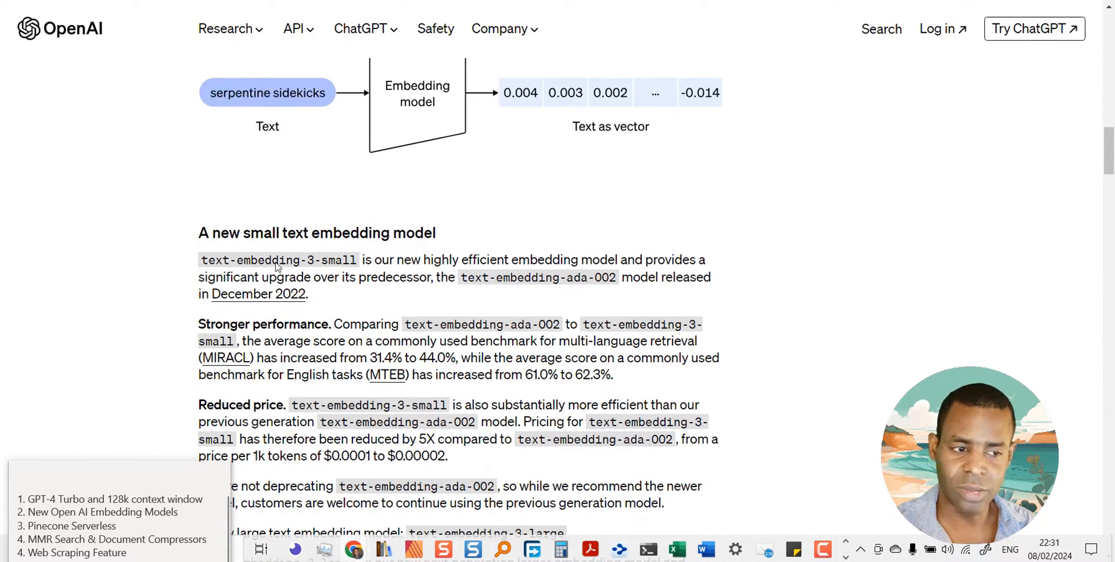
pyautogui.scroll(-3)
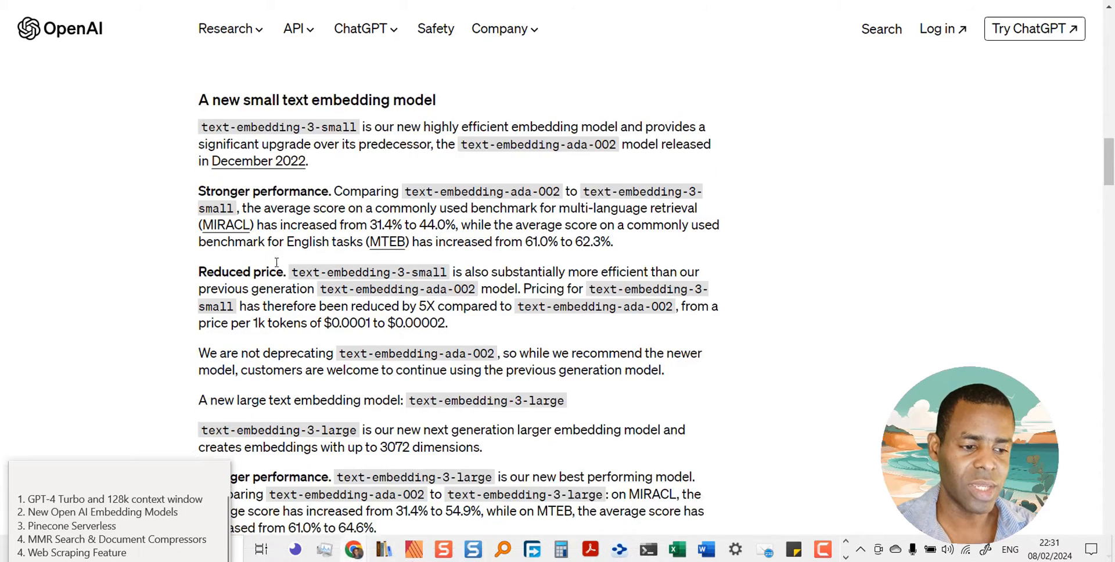
pyautogui.scroll(-3)
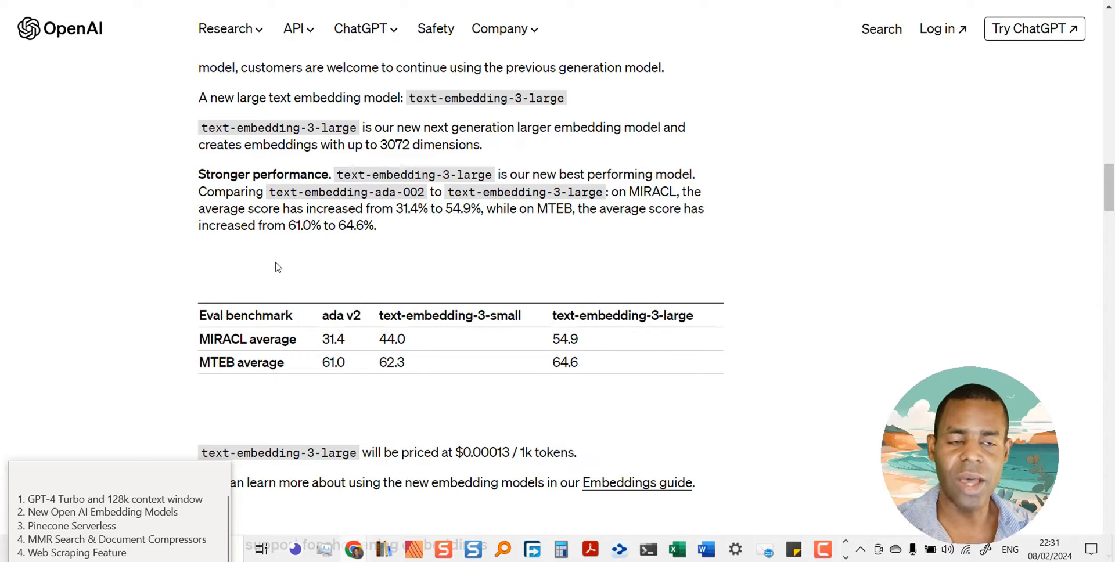
pyautogui.moveTo(293, 309)
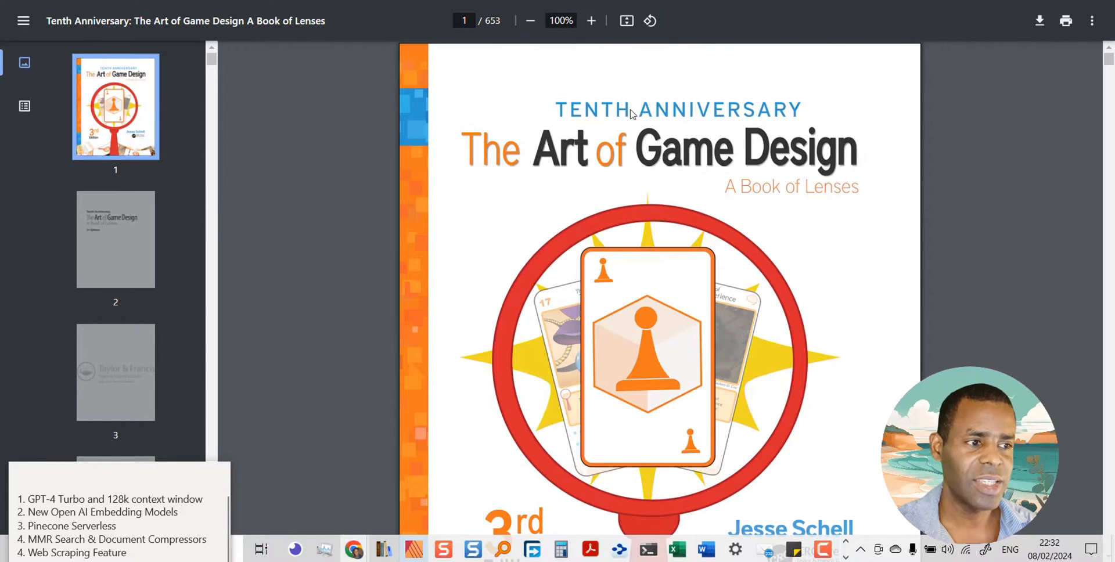
pyautogui.scroll(-3)
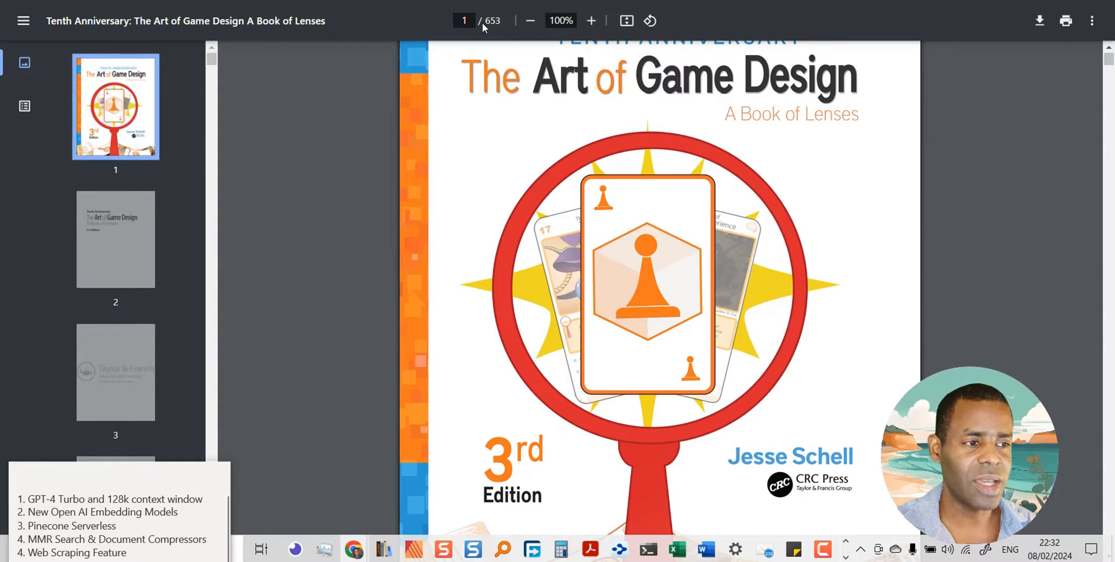
pyautogui.moveTo(532, 21)
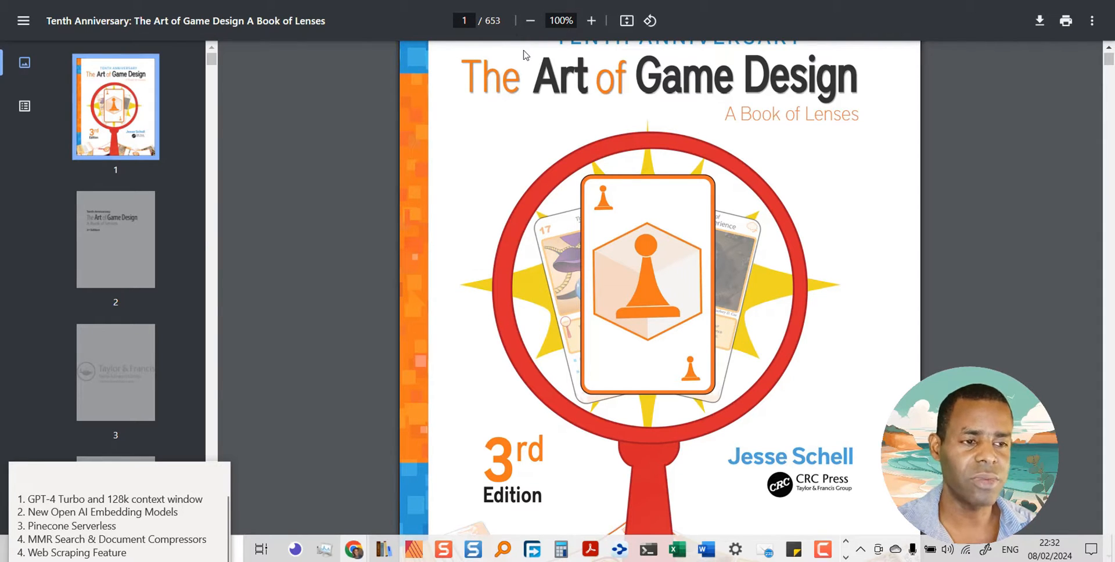
pyautogui.moveTo(450, 37)
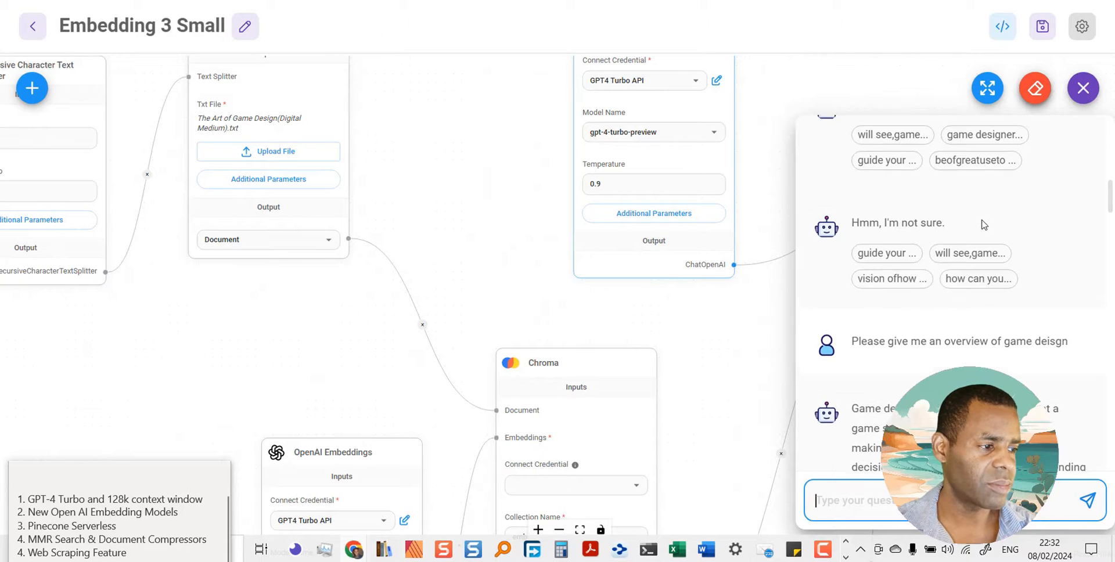
# Step: Scroll the chat panel through the game design overview answer
pyautogui.scroll(-3)
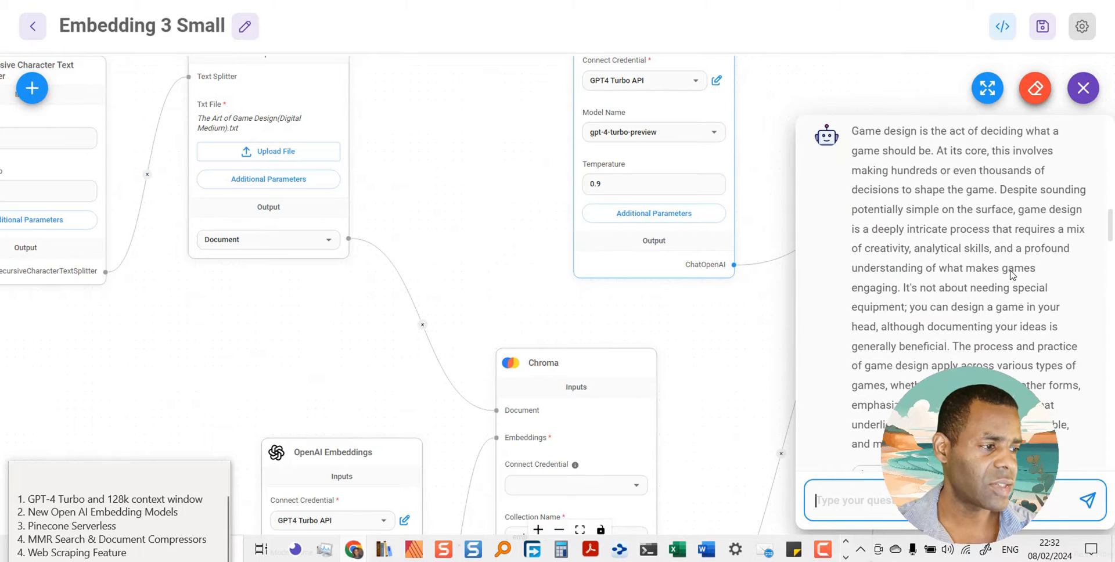
pyautogui.scroll(-3)
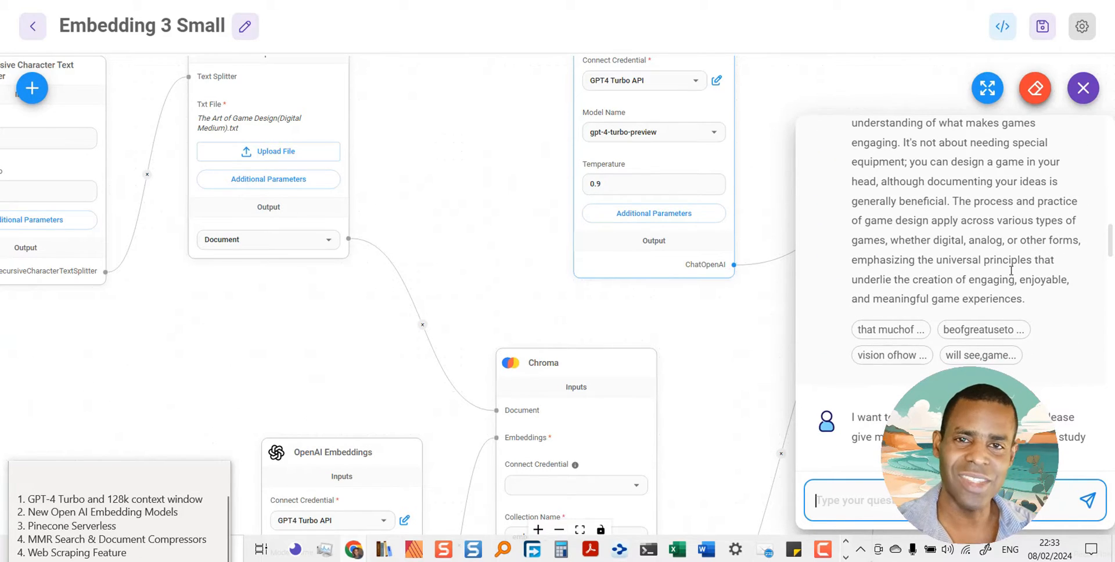
pyautogui.scroll(-3)
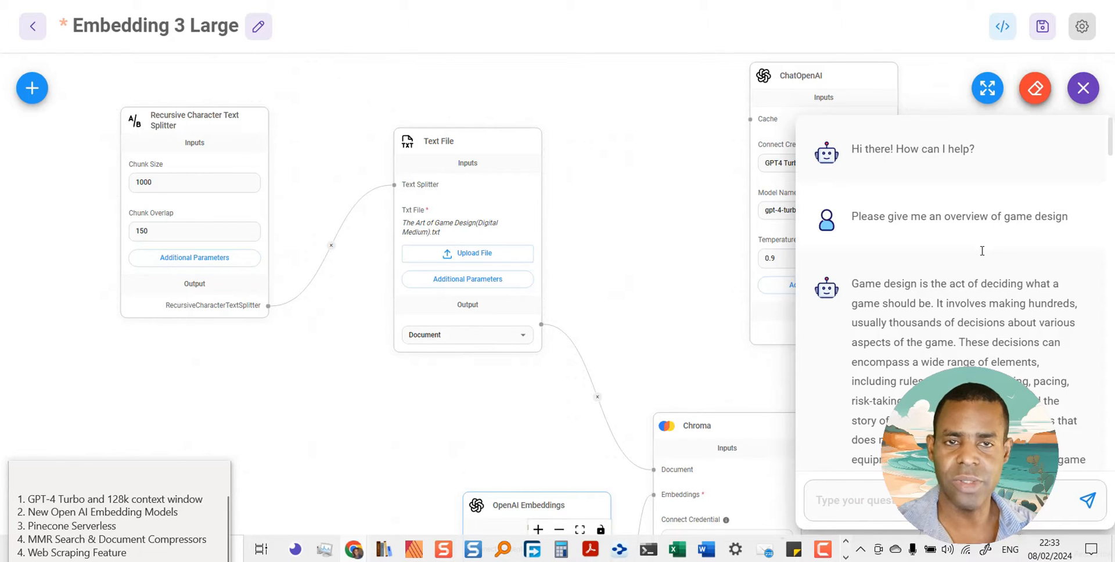
pyautogui.moveTo(418, 100)
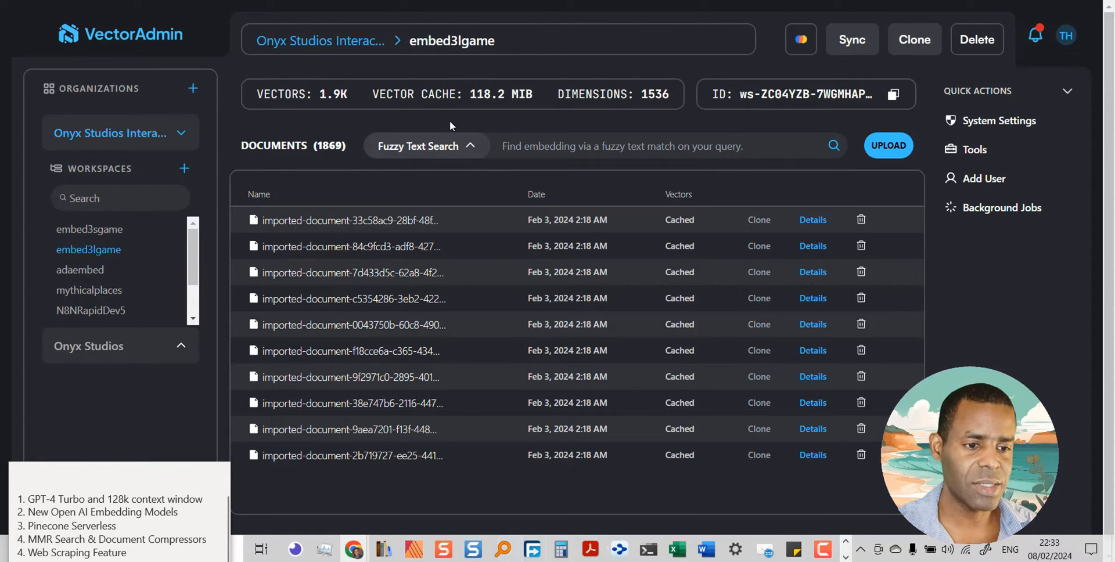
# Step: View the adaembed, embed3sgame and embed3lgame workspaces in turn to compare vector caches
pyautogui.click(79, 270)
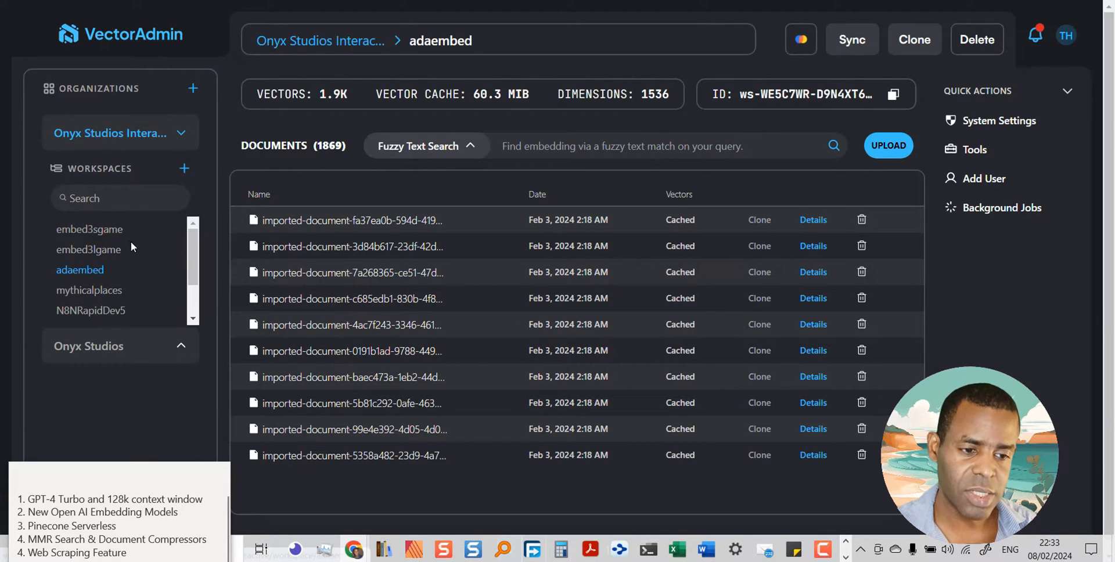
pyautogui.click(89, 229)
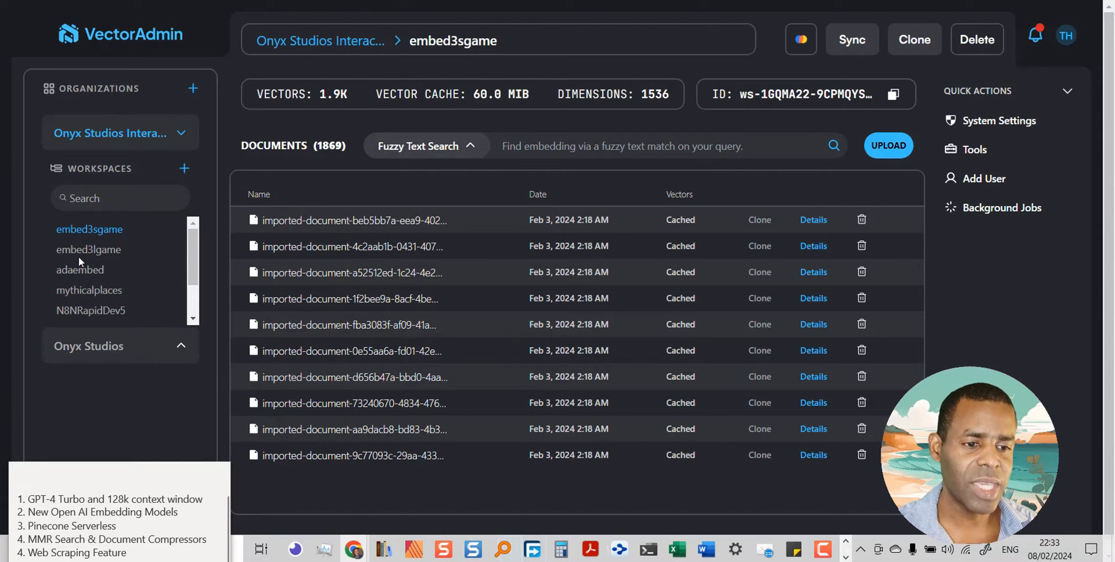
pyautogui.moveTo(88, 249)
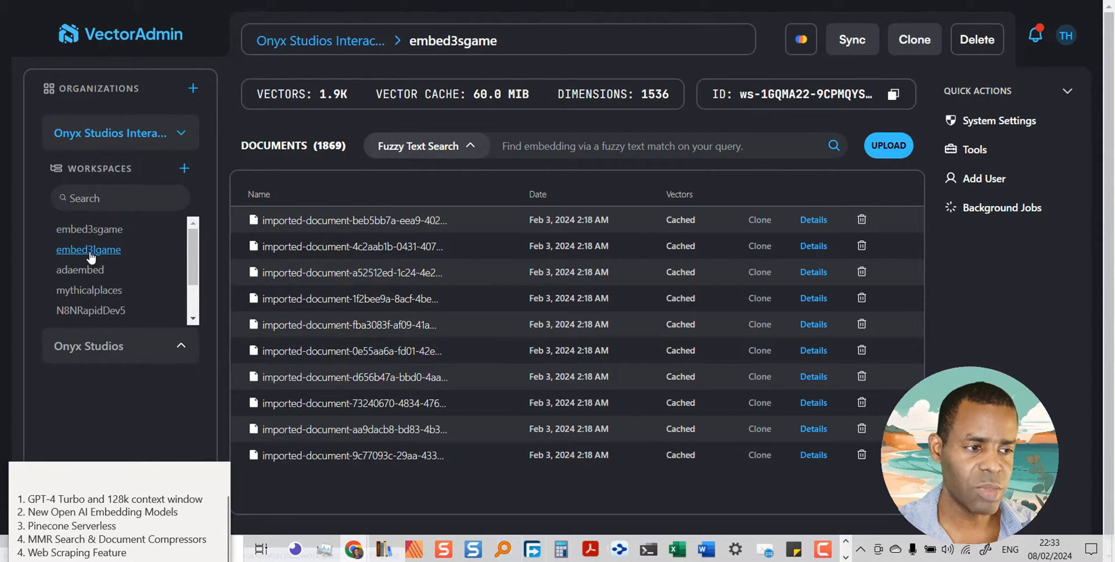
pyautogui.click(88, 249)
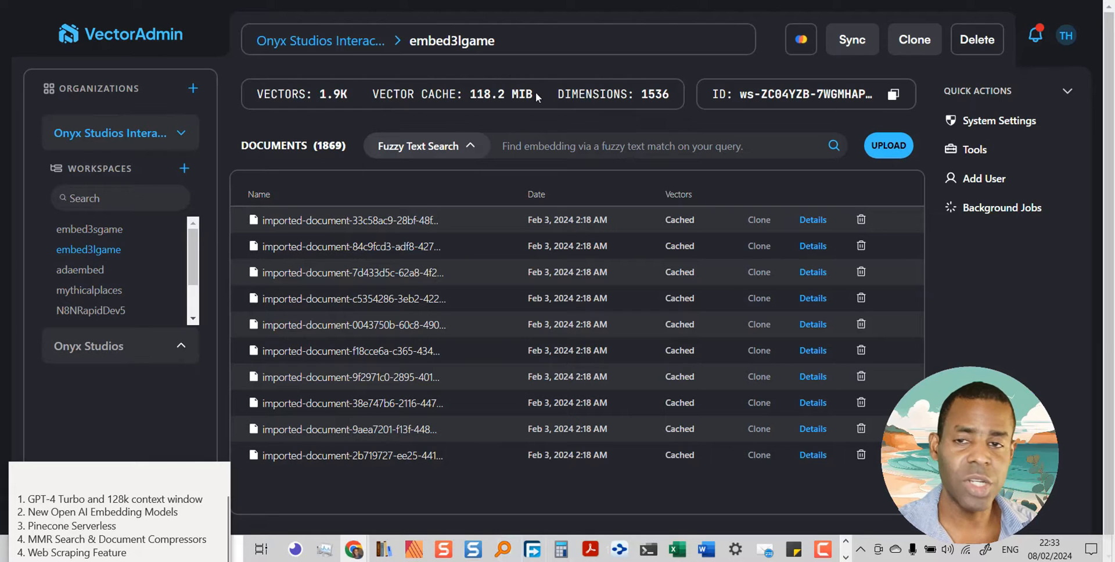
pyautogui.moveTo(401, 202)
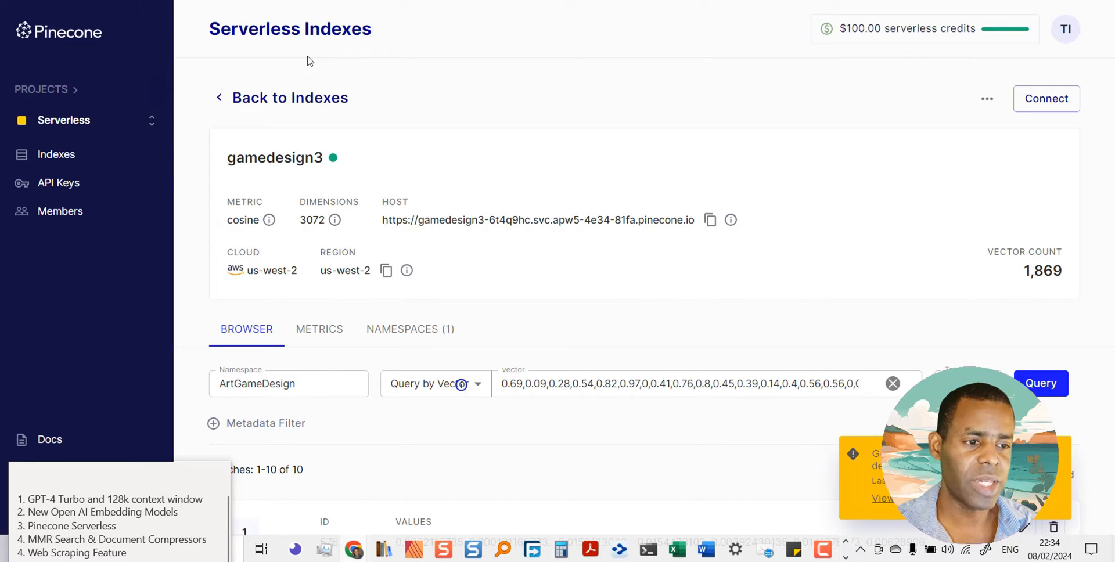
pyautogui.moveTo(515, 148)
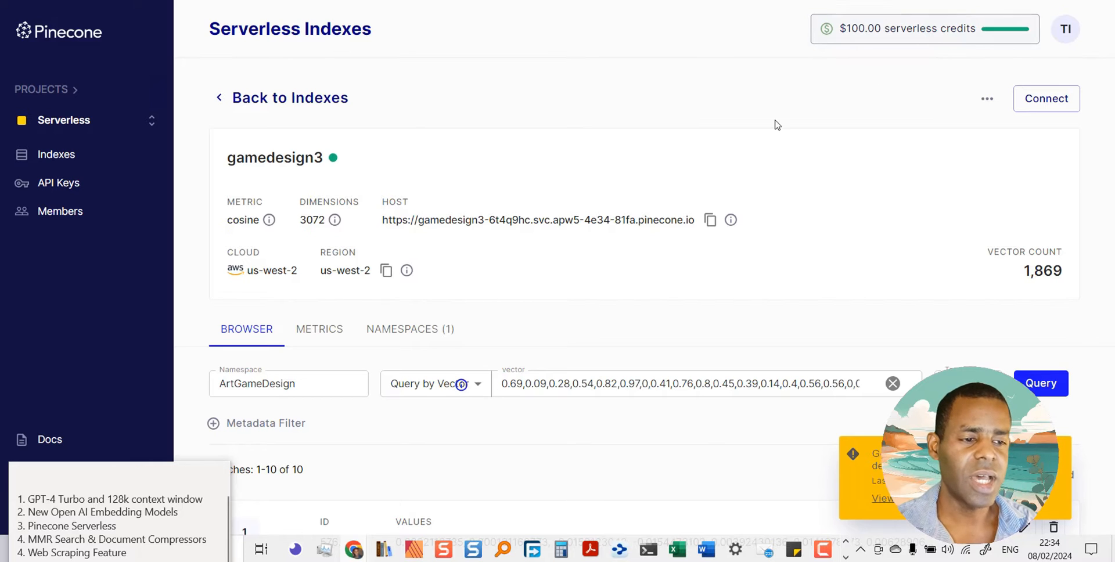
pyautogui.moveTo(534, 239)
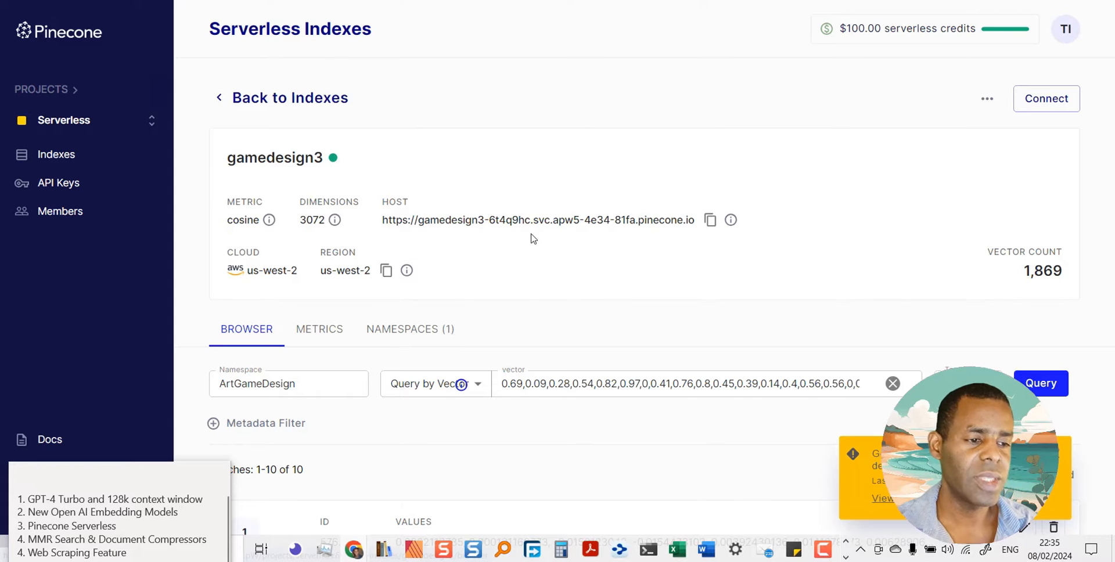
pyautogui.moveTo(336, 131)
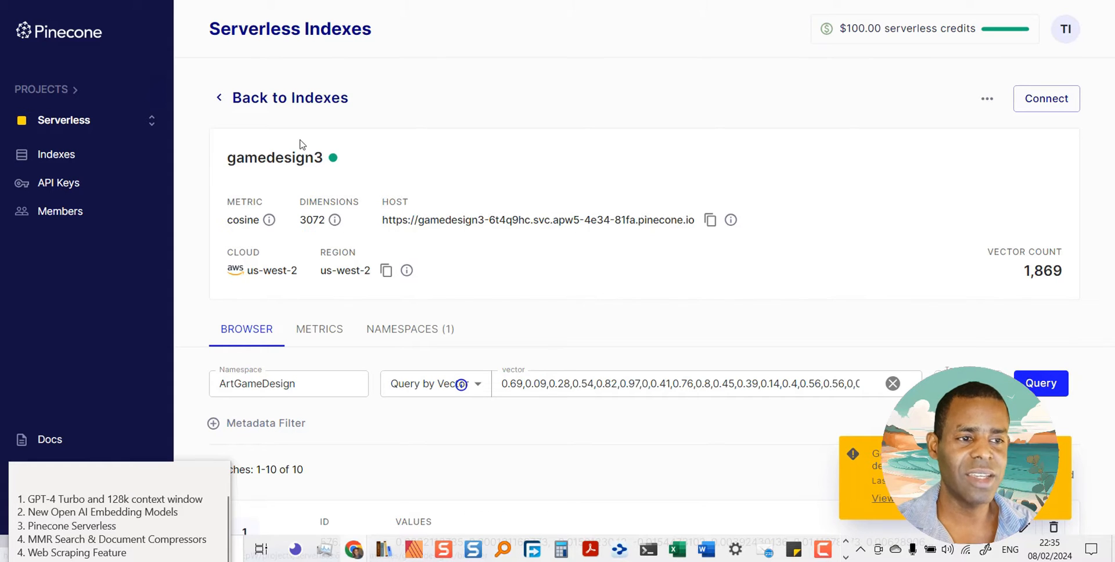
pyautogui.moveTo(321, 206)
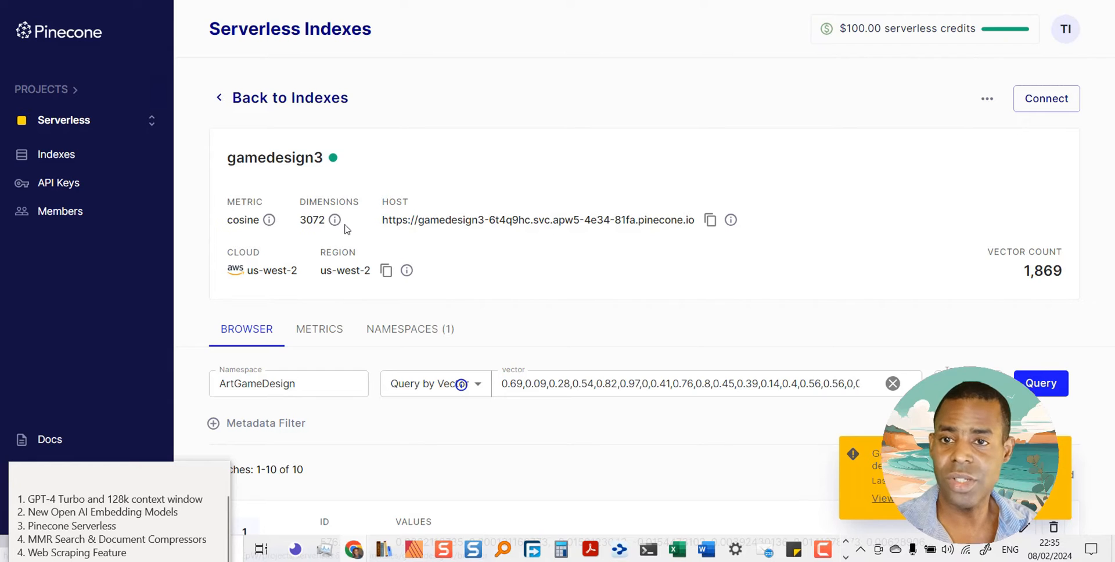
pyautogui.moveTo(330, 245)
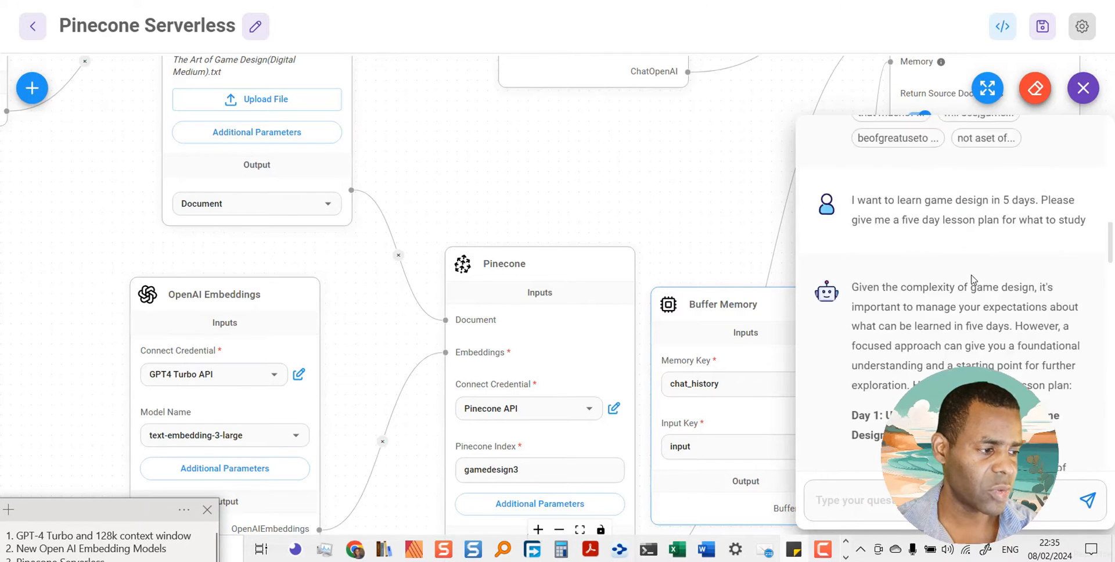
# Step: Scroll the lesson plan answer down to Day 5: Reflection and Next Steps
pyautogui.scroll(-3)
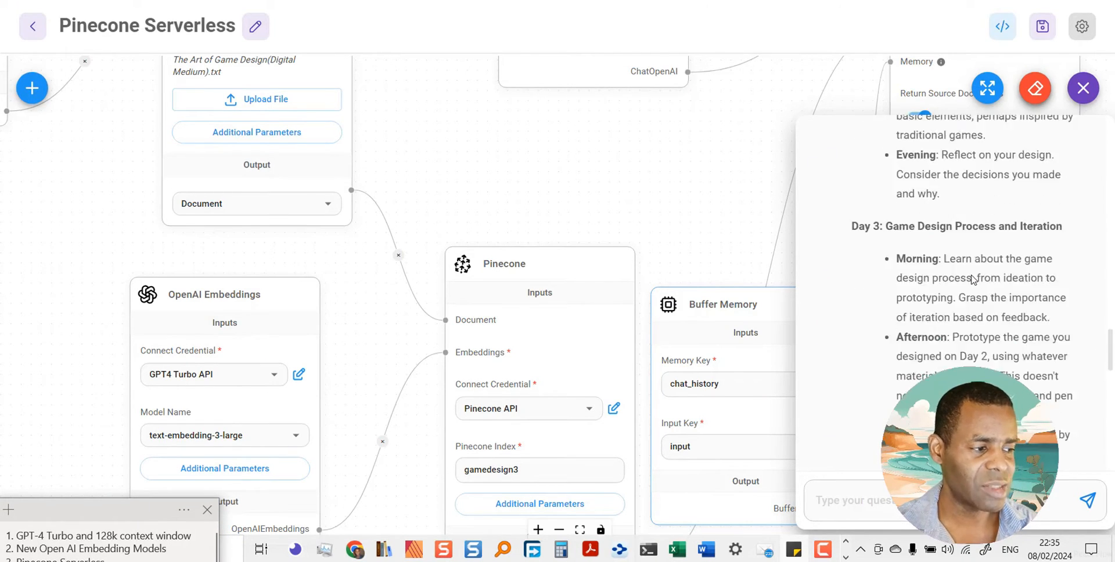
pyautogui.scroll(-3)
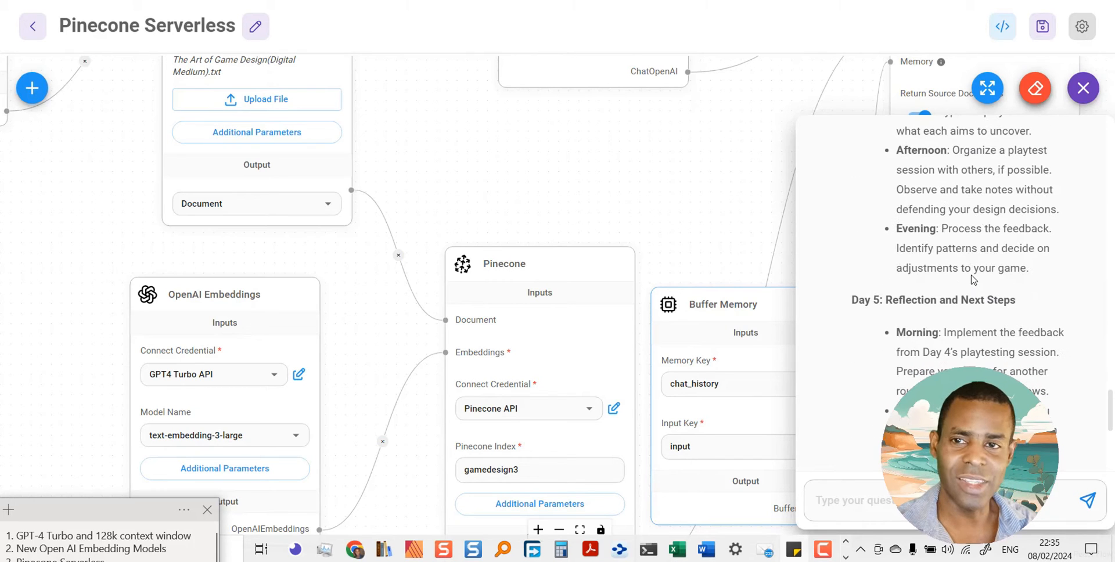
pyautogui.moveTo(701, 189)
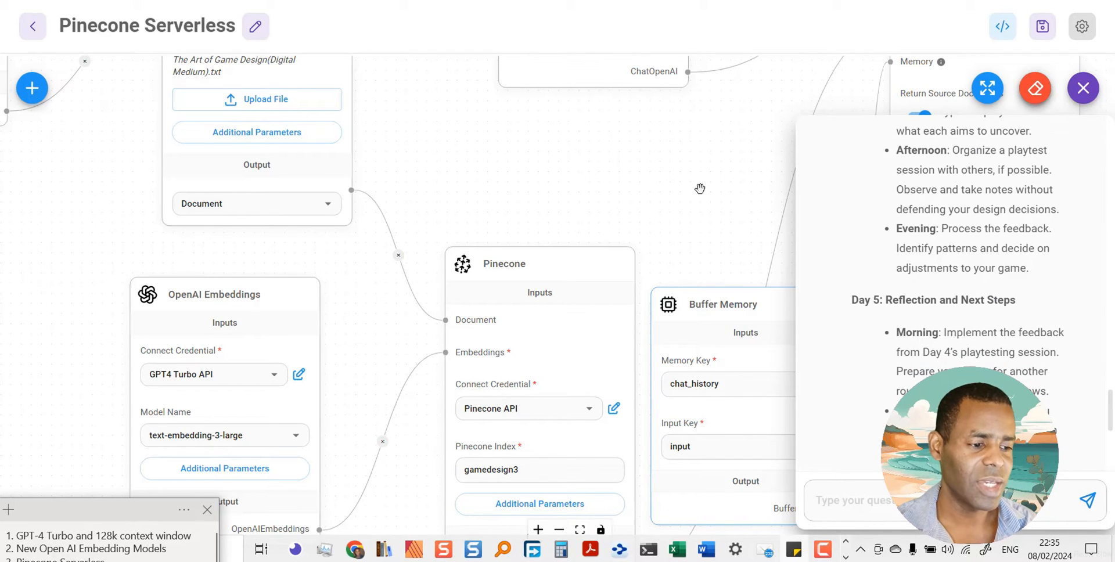
pyautogui.moveTo(70, 498)
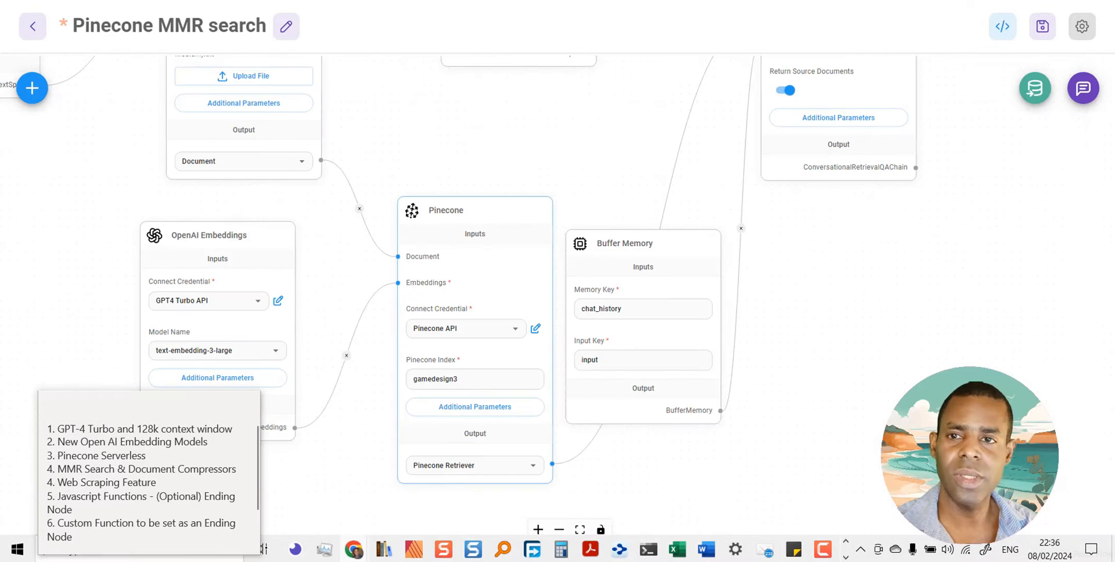
pyautogui.moveTo(489, 109)
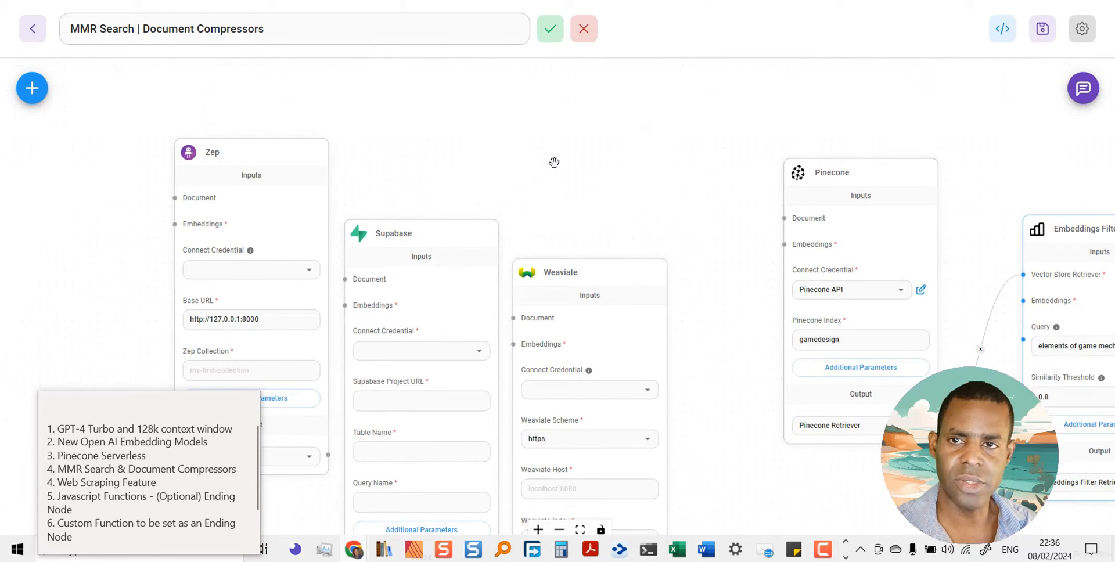
pyautogui.moveTo(226, 214)
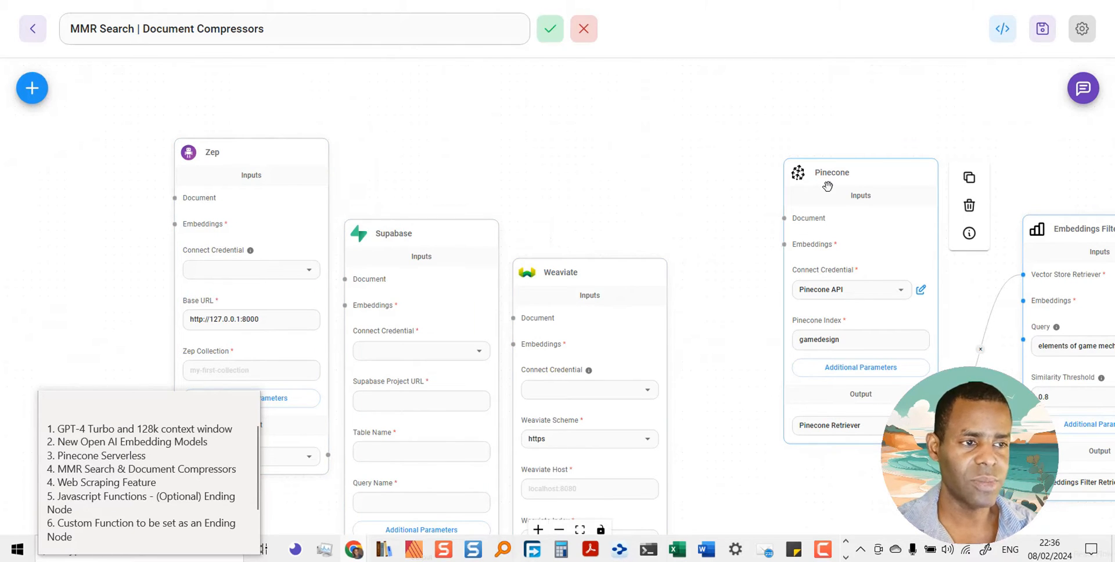
pyautogui.moveTo(388, 103)
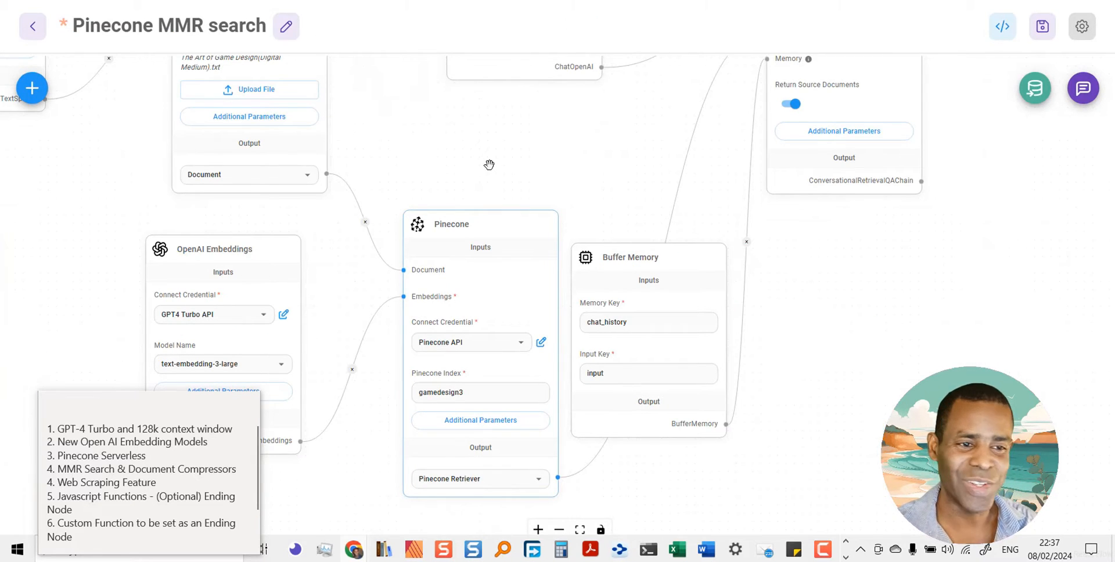
# Step: Open the Pinecone node's additional parameters and set Search Type to Max Marginal Relevance
pyautogui.moveTo(489, 165); pyautogui.dragTo(562, 161)
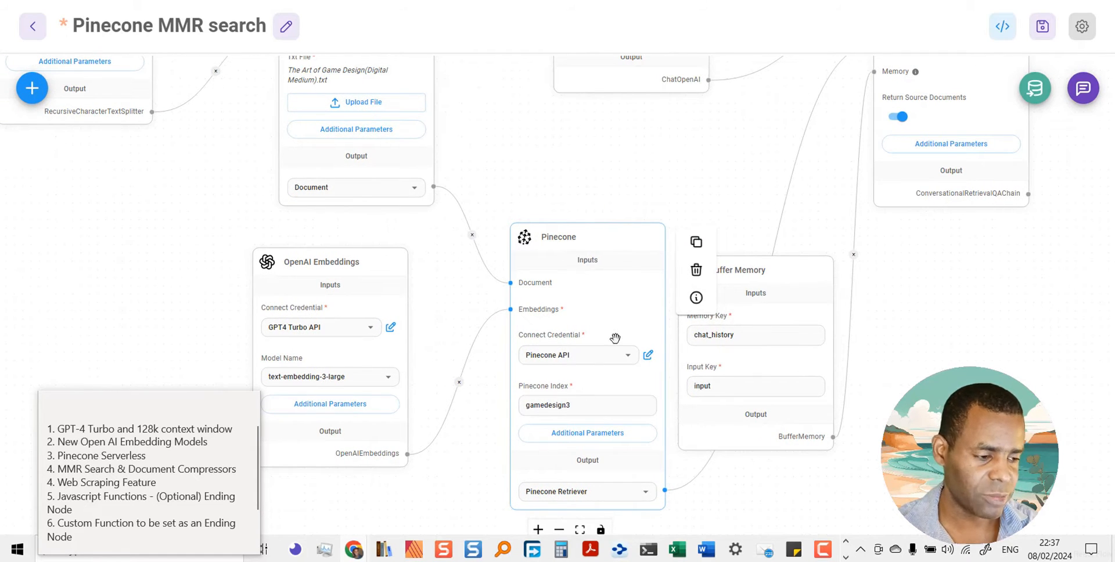
pyautogui.click(587, 433)
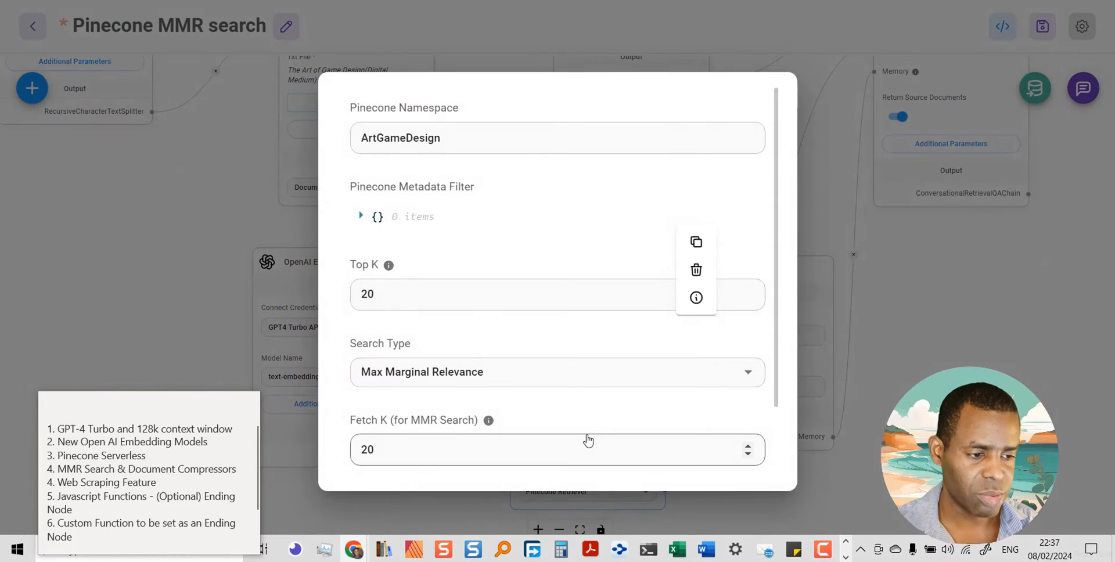
pyautogui.moveTo(730, 371)
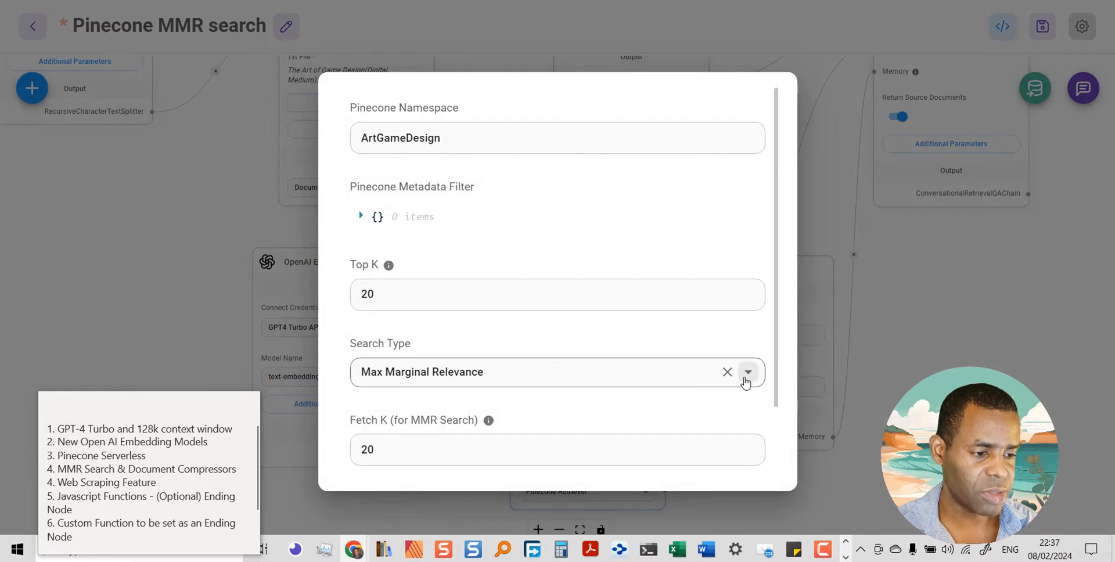
pyautogui.click(748, 372)
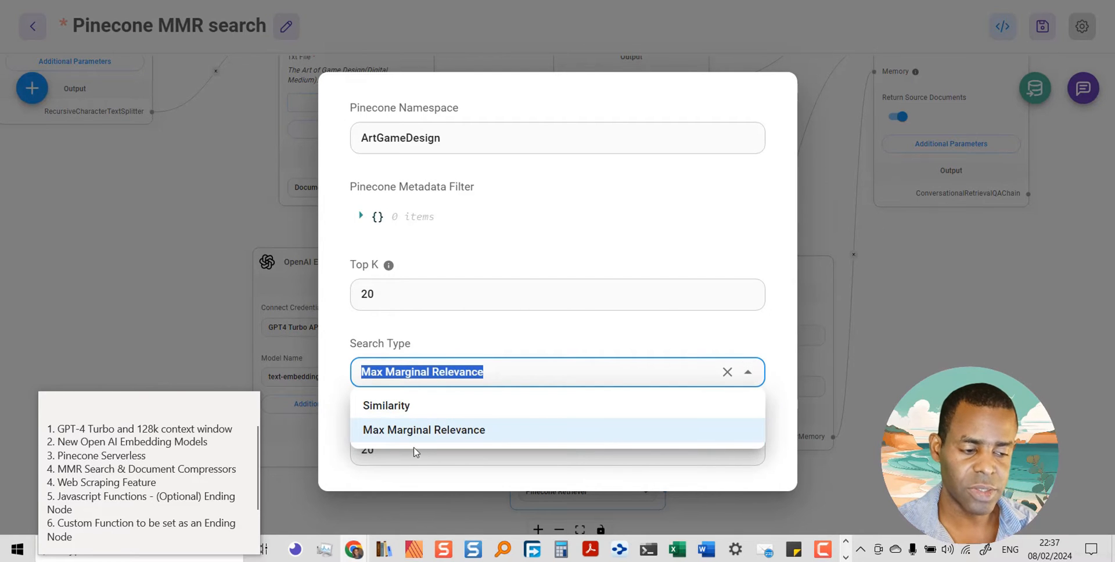
pyautogui.click(385, 405)
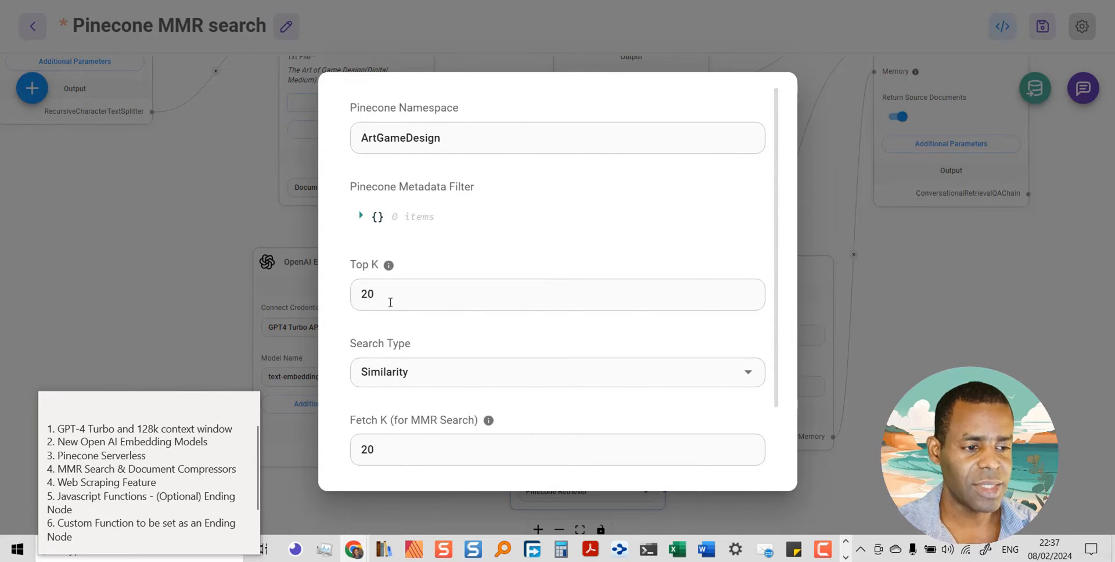
pyautogui.moveTo(650, 276)
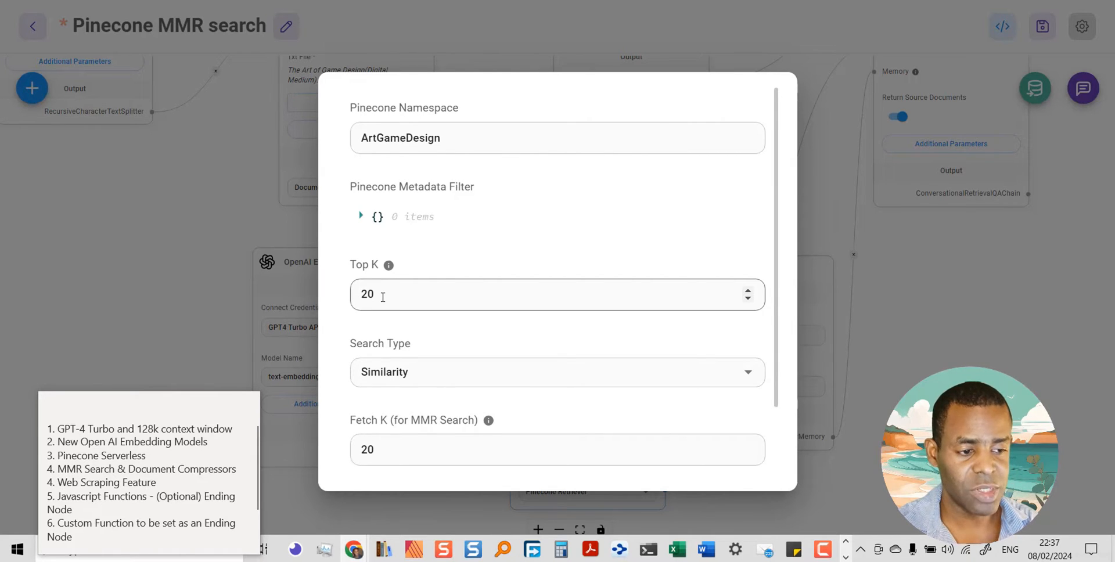
pyautogui.moveTo(388, 266)
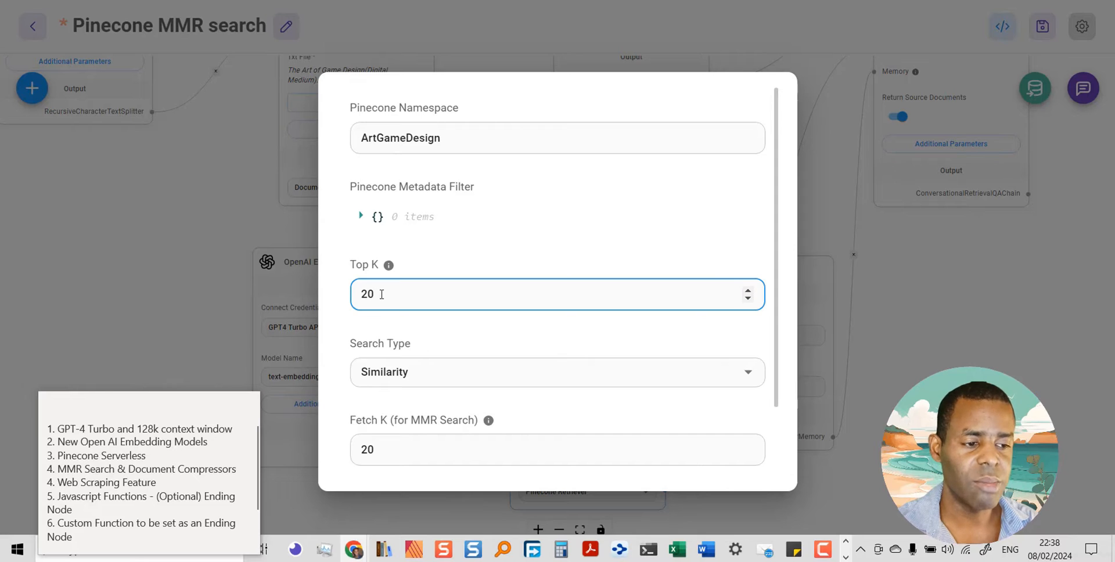
# Step: Change Pinecone Top K from 20 to 10 and reselect Max Marginal Relevance search
pyautogui.doubleClick(366, 294)
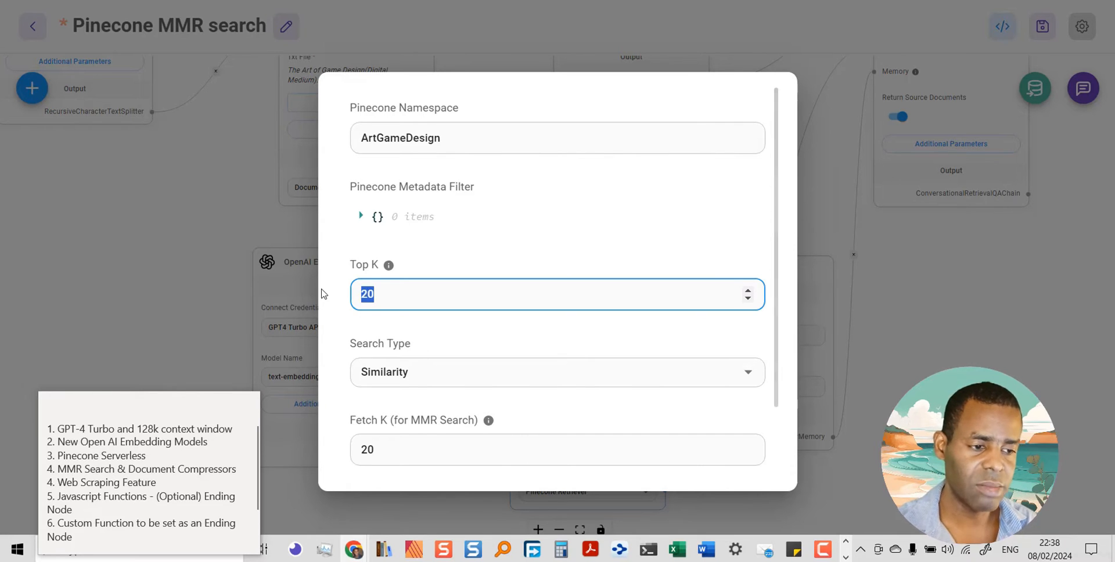
pyautogui.press('Delete')
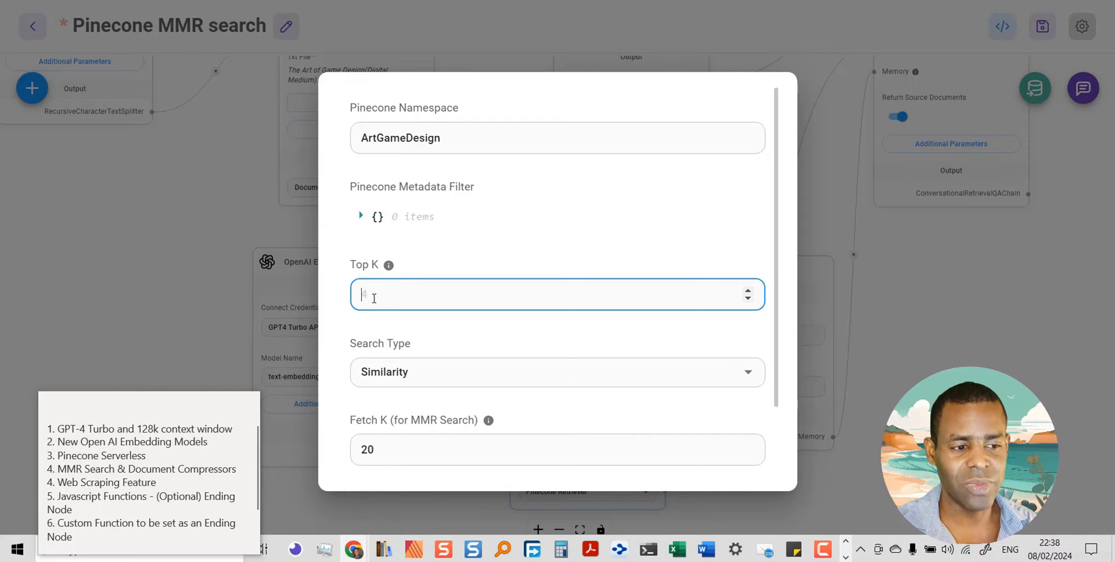
pyautogui.write('4')
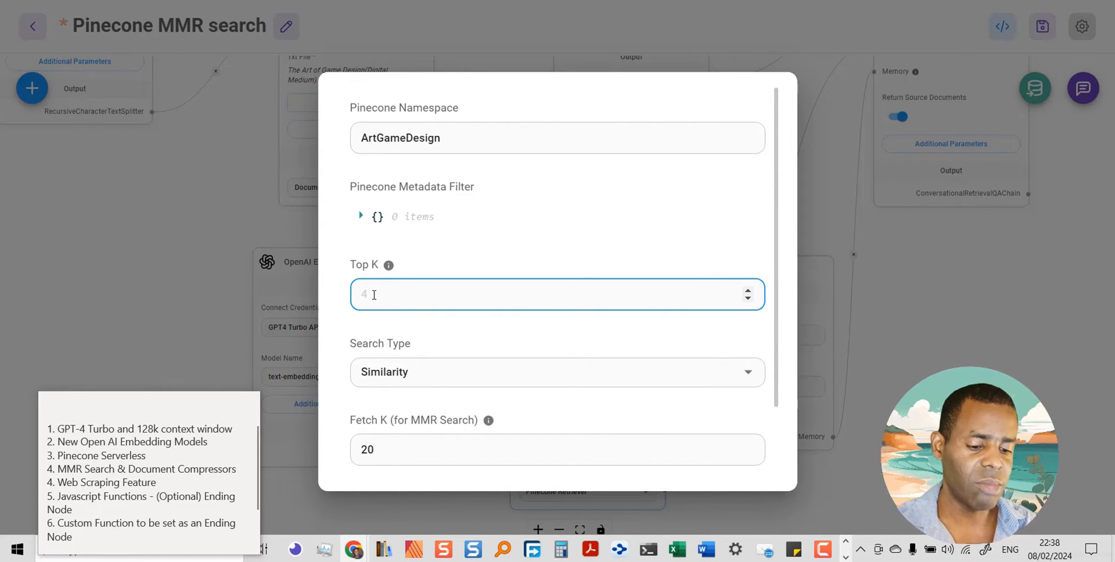
pyautogui.write('10')
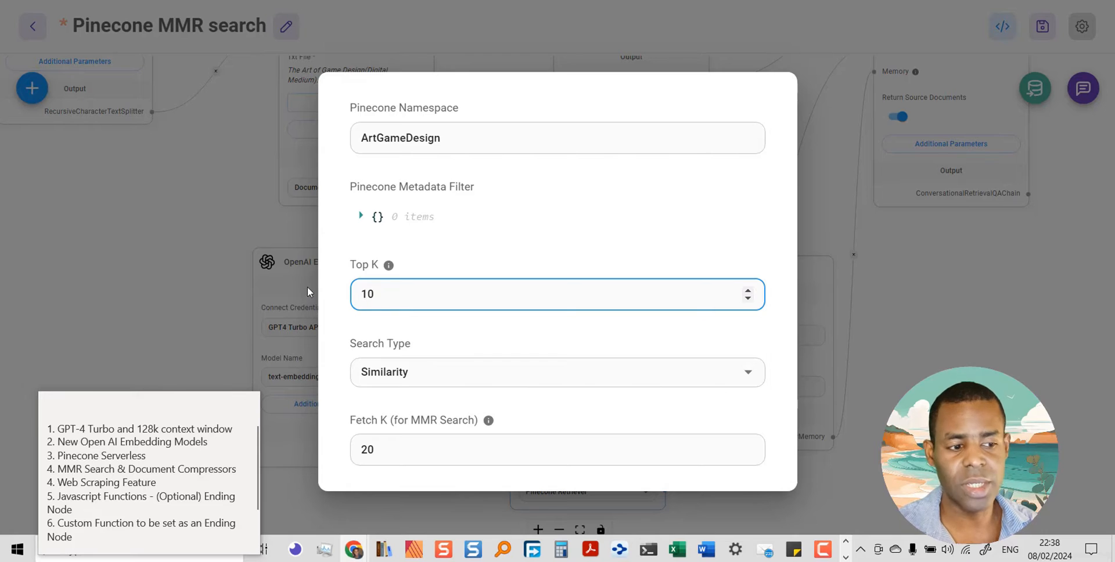
pyautogui.scroll(-3)
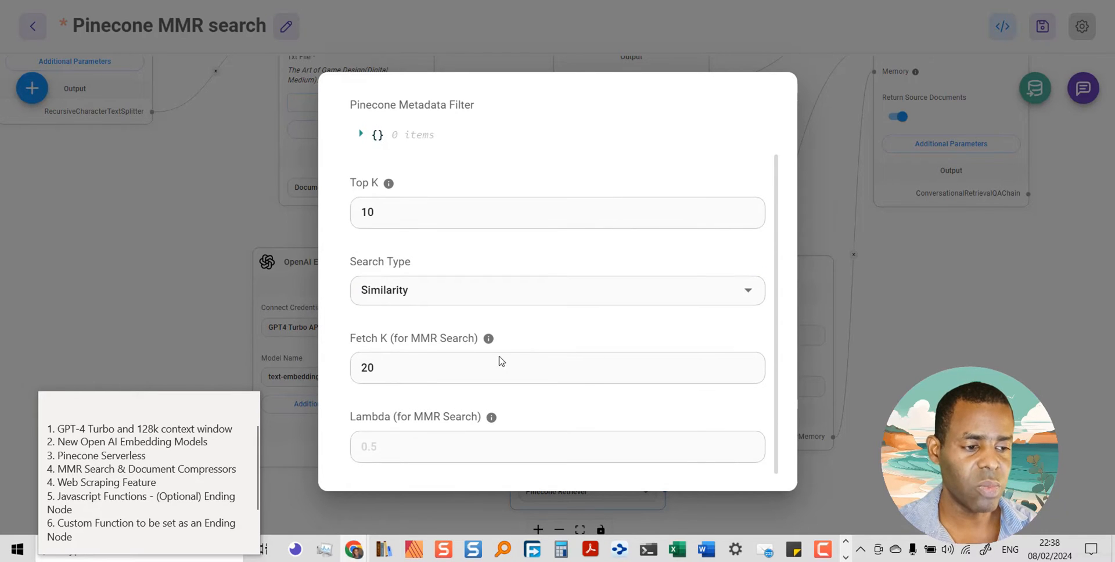
pyautogui.click(557, 290)
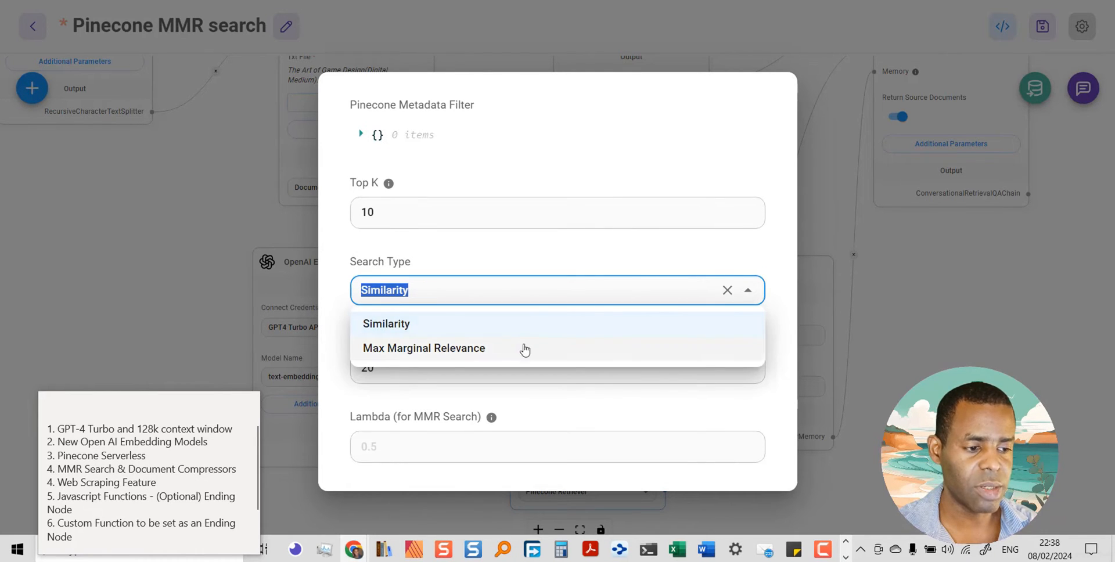
pyautogui.click(425, 348)
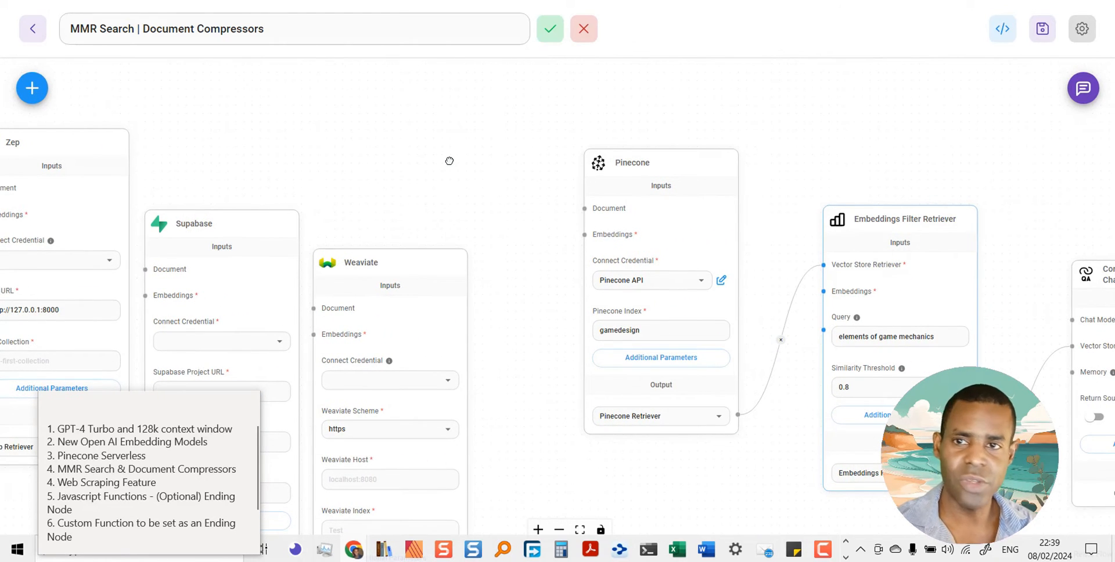
pyautogui.moveTo(799, 131)
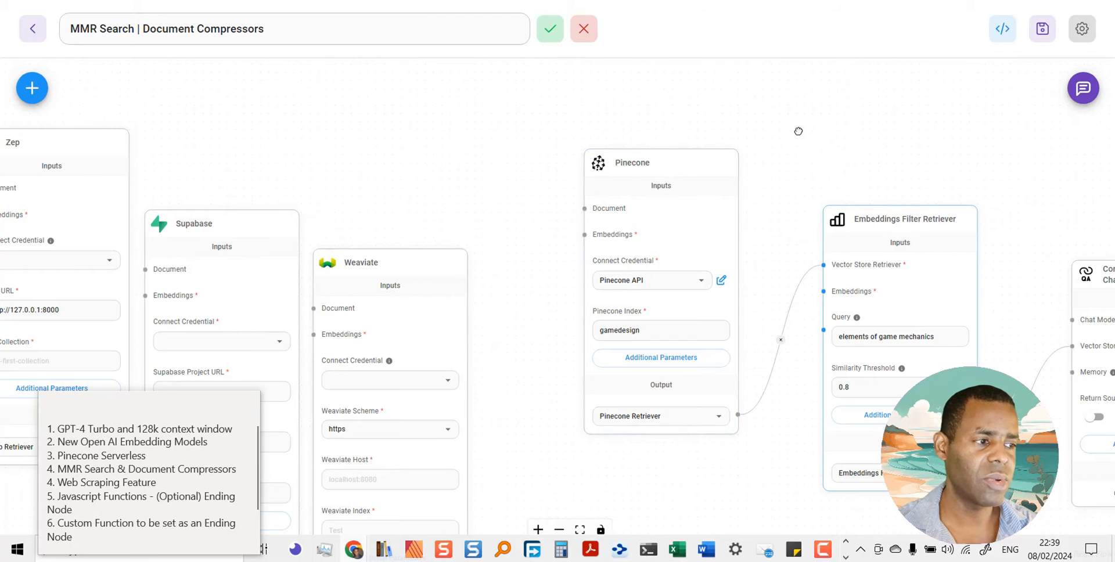
pyautogui.moveTo(799, 131); pyautogui.dragTo(588, 134)
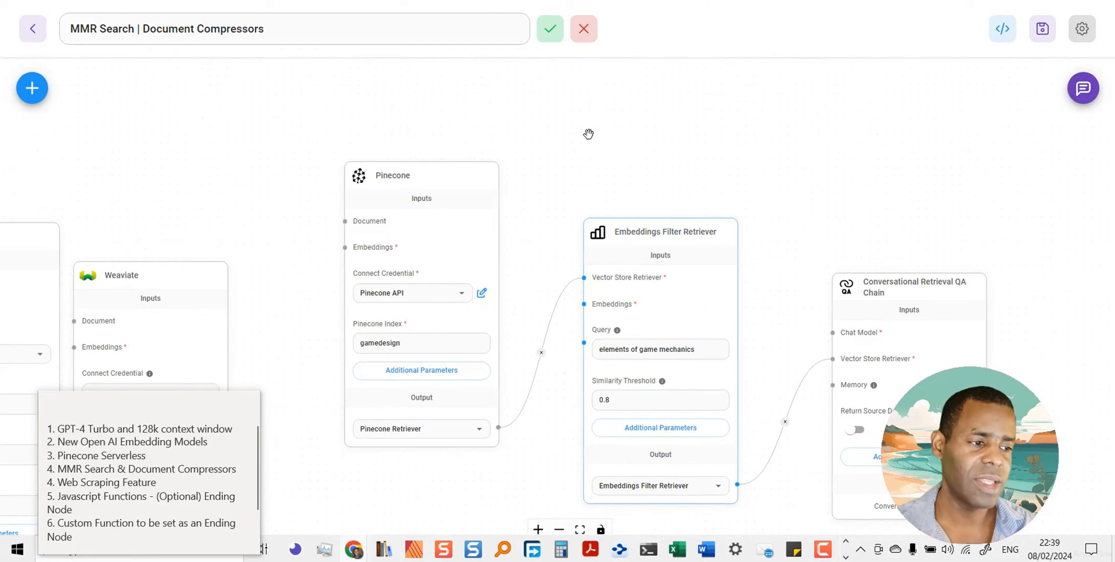
pyautogui.moveTo(266, 95)
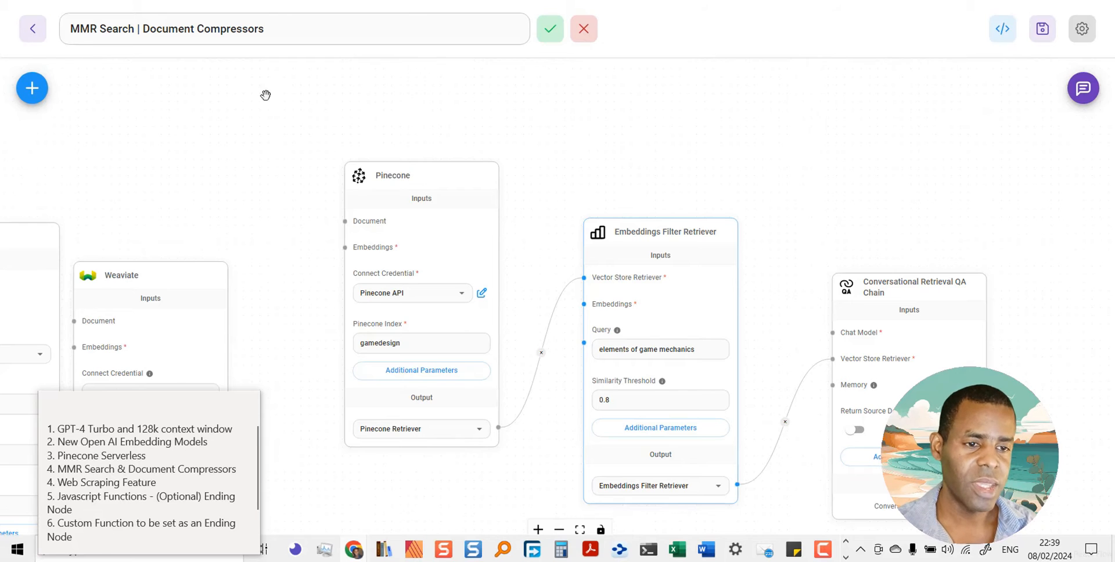
pyautogui.moveTo(252, 348)
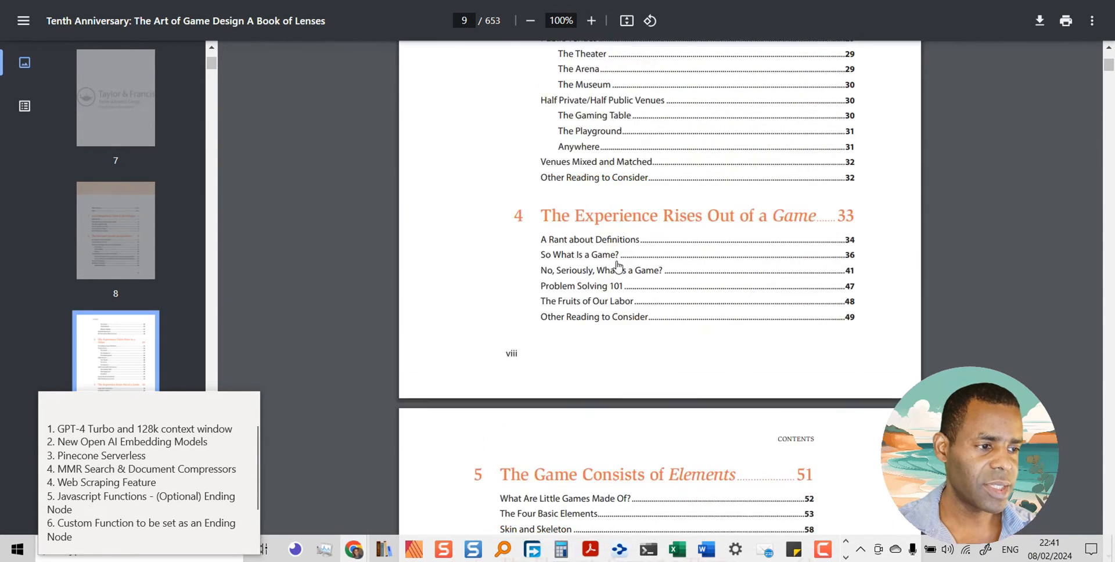
pyautogui.scroll(-3)
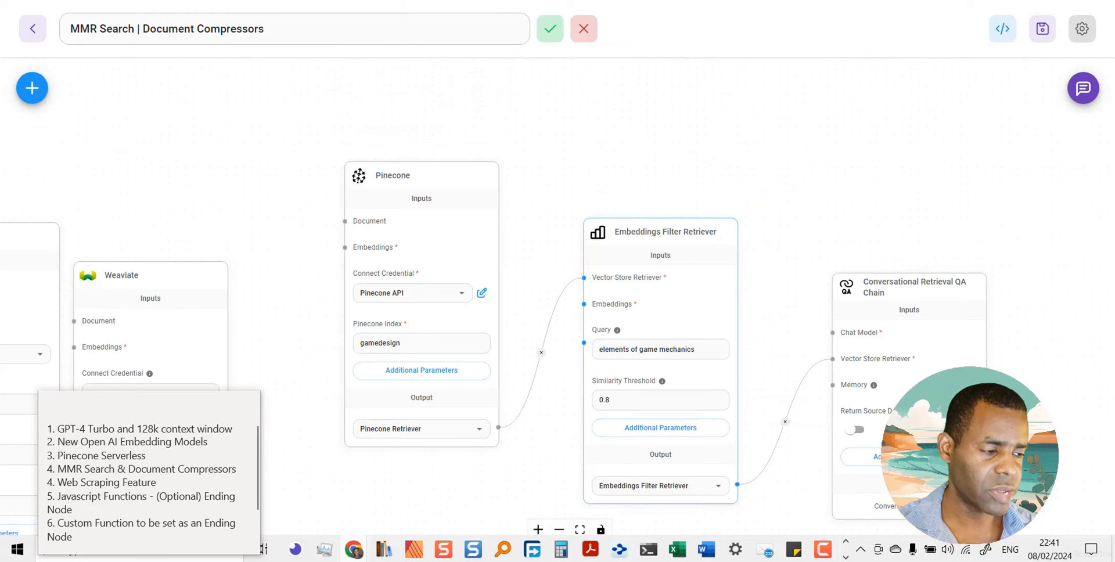
pyautogui.click(661, 231)
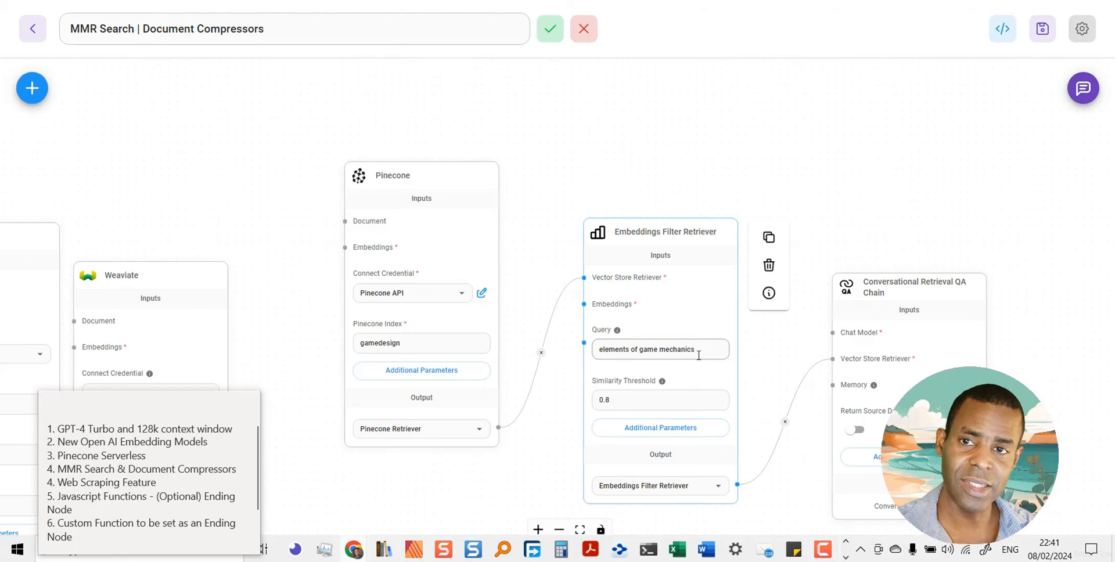
pyautogui.moveTo(738, 354)
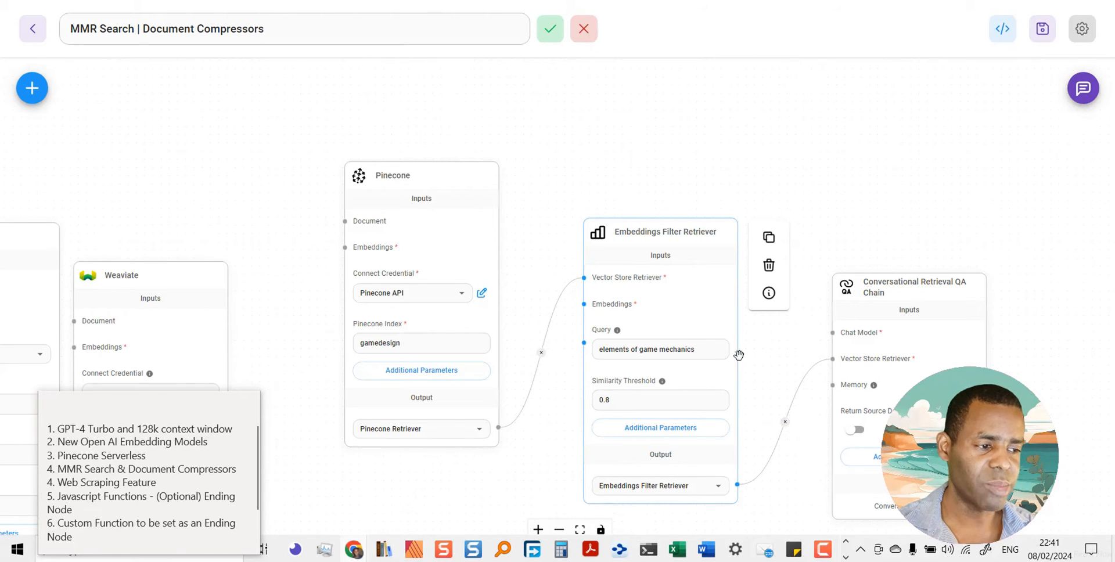
pyautogui.moveTo(612, 317)
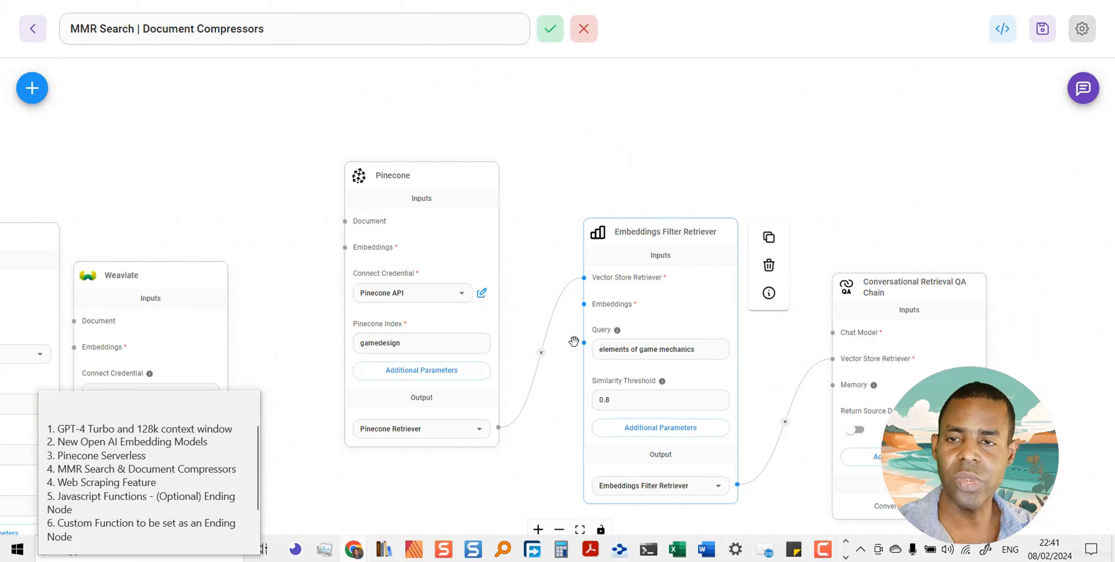
pyautogui.moveTo(682, 367)
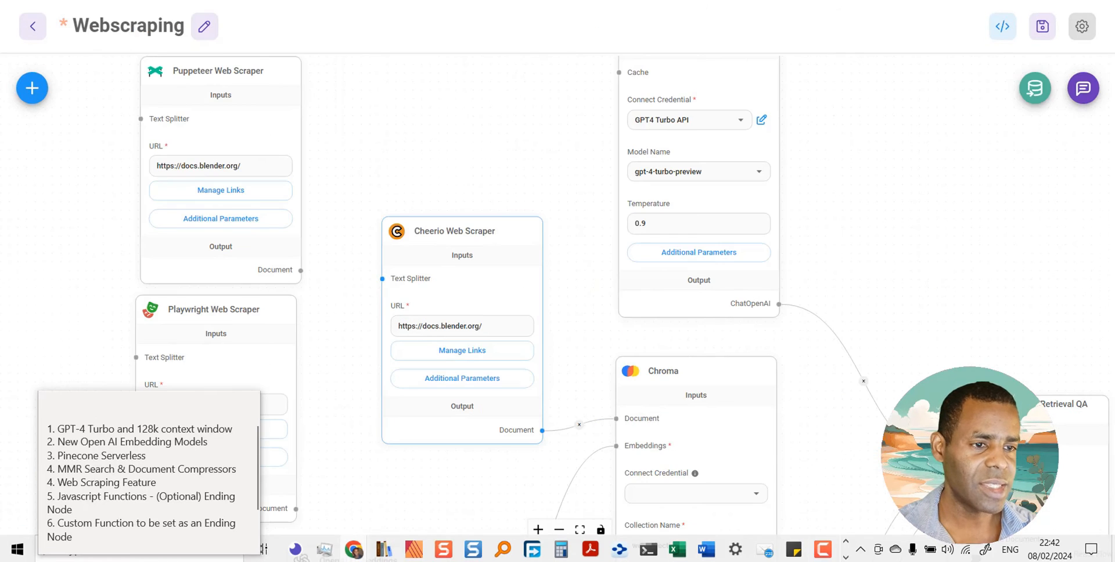
pyautogui.moveTo(509, 303)
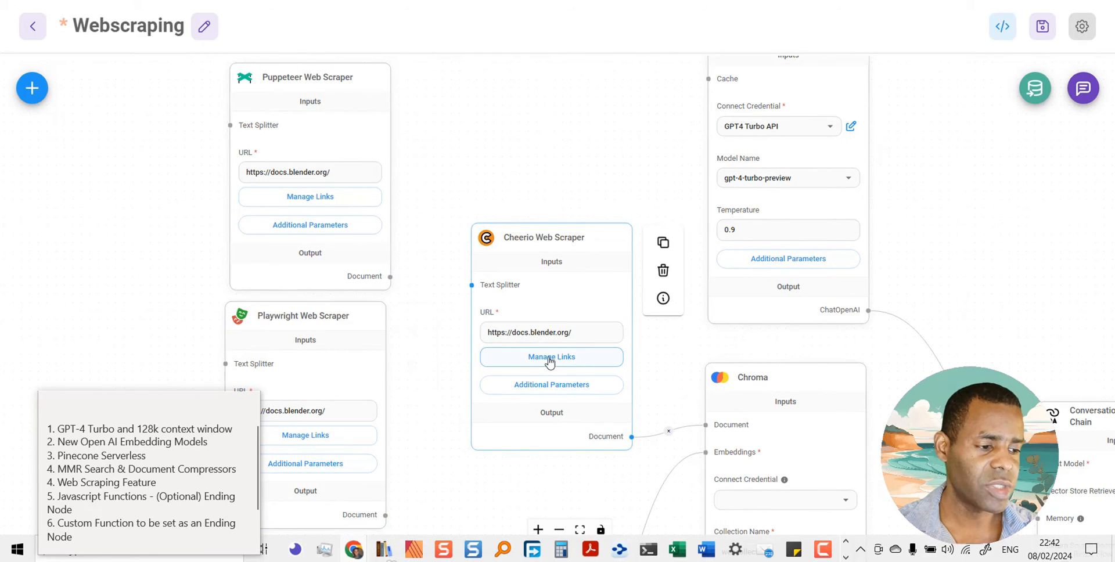
# Step: Open Manage Links on the Cheerio Web Scraper node
pyautogui.click(552, 356)
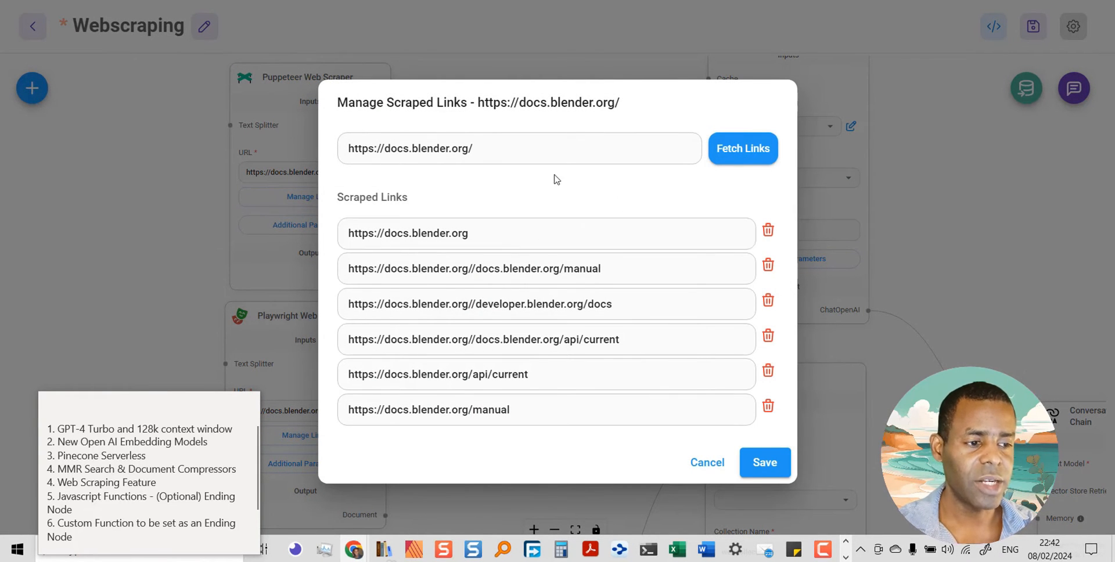
pyautogui.moveTo(509, 172)
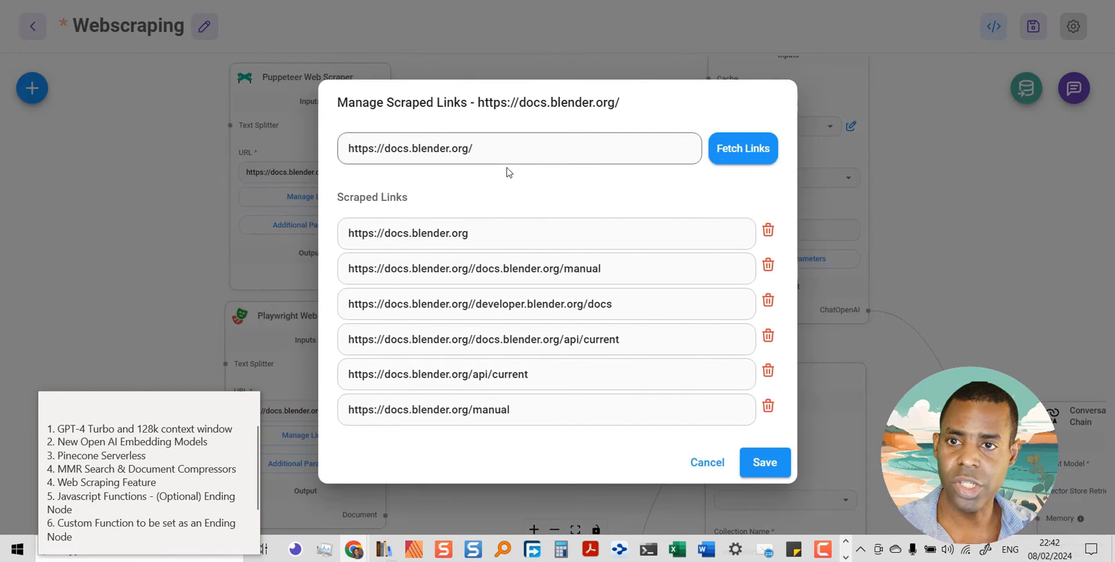
pyautogui.moveTo(738, 145)
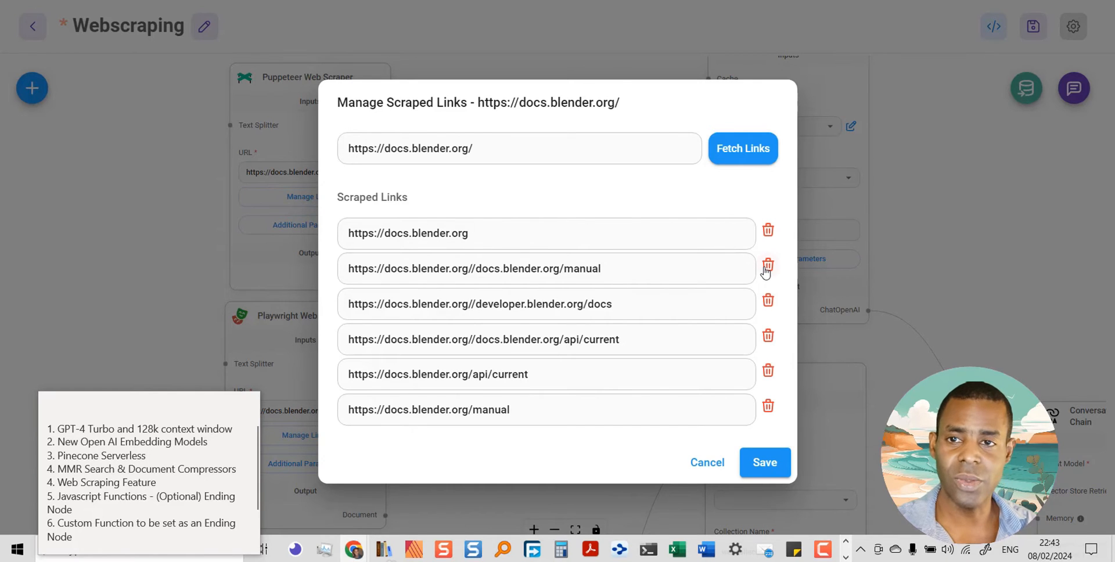
pyautogui.click(719, 270)
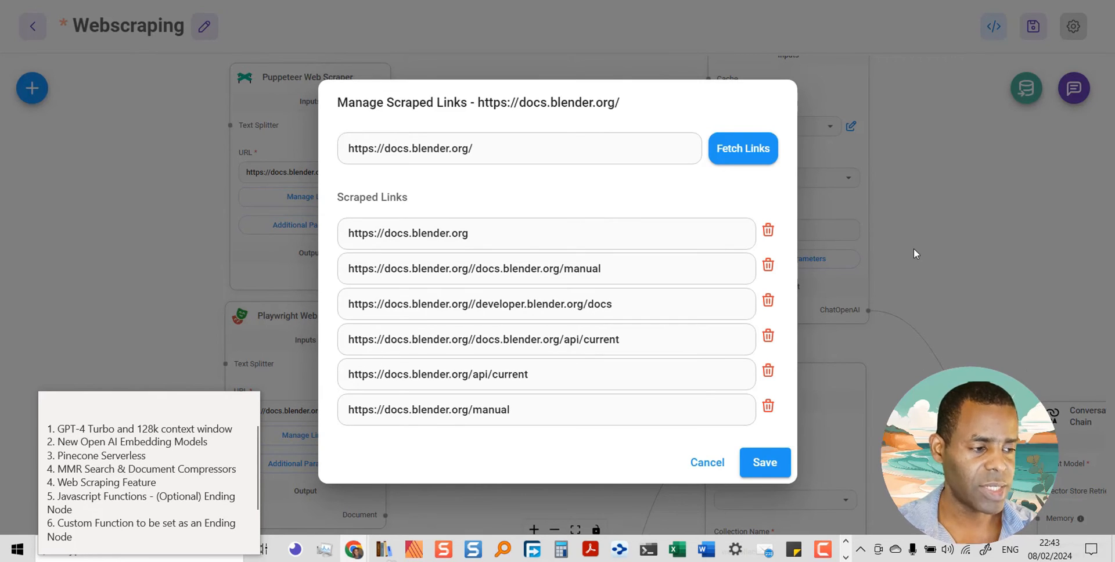
pyautogui.click(708, 463)
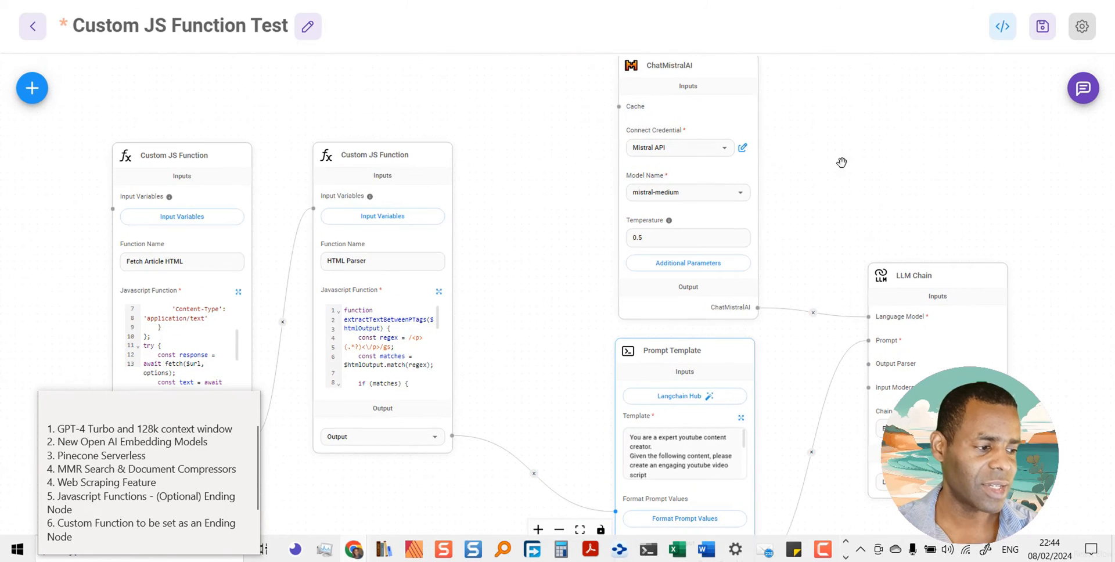
# Step: Pan the Custom JS Function Test flow into full view, then switch to the NVIDIA article
pyautogui.moveTo(842, 162); pyautogui.dragTo(599, 178)
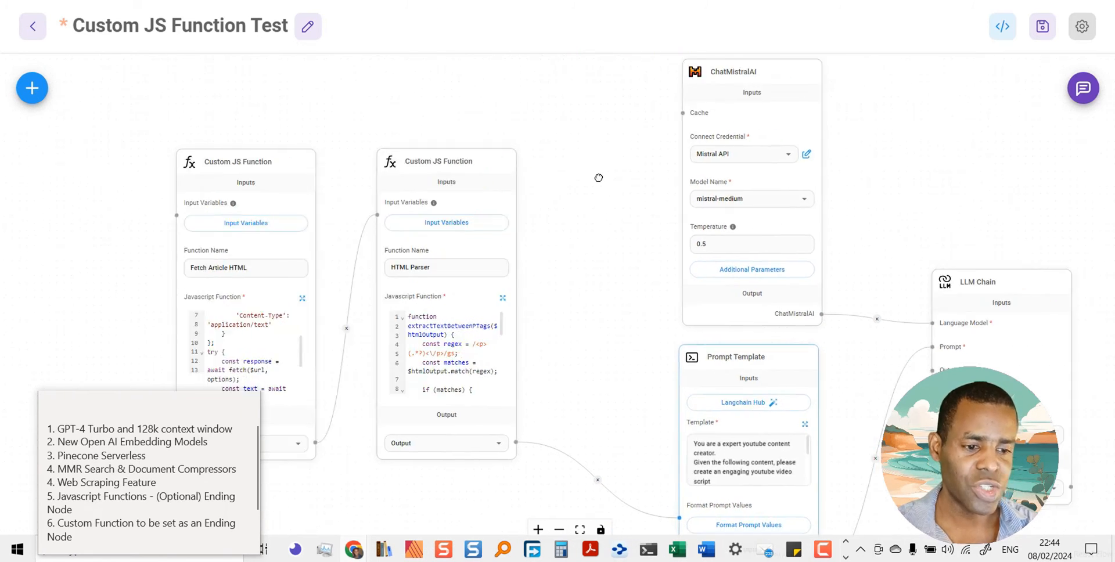
pyautogui.click(129, 511)
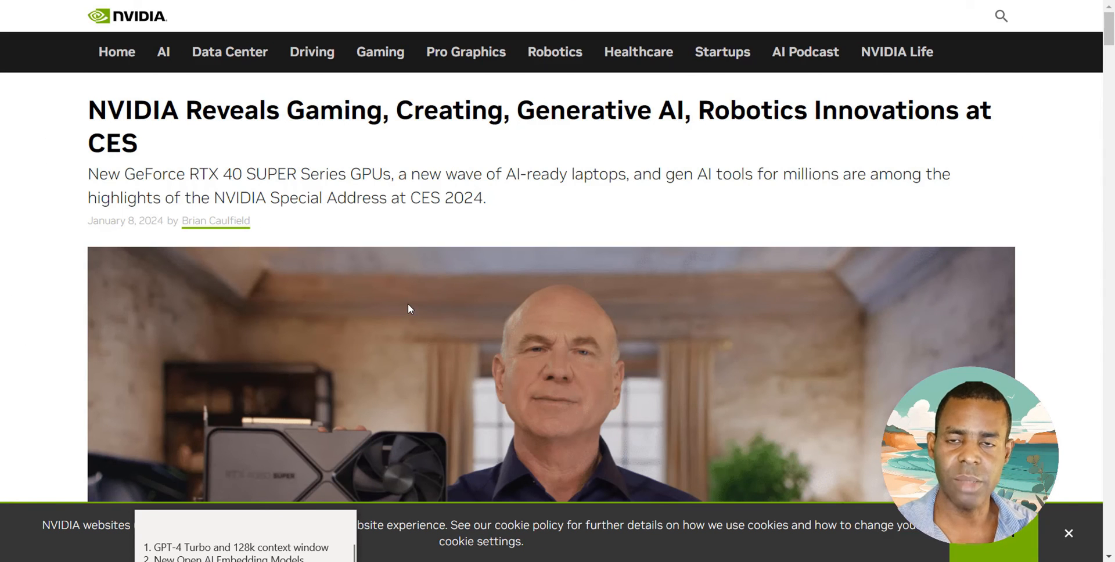
pyautogui.moveTo(471, 252)
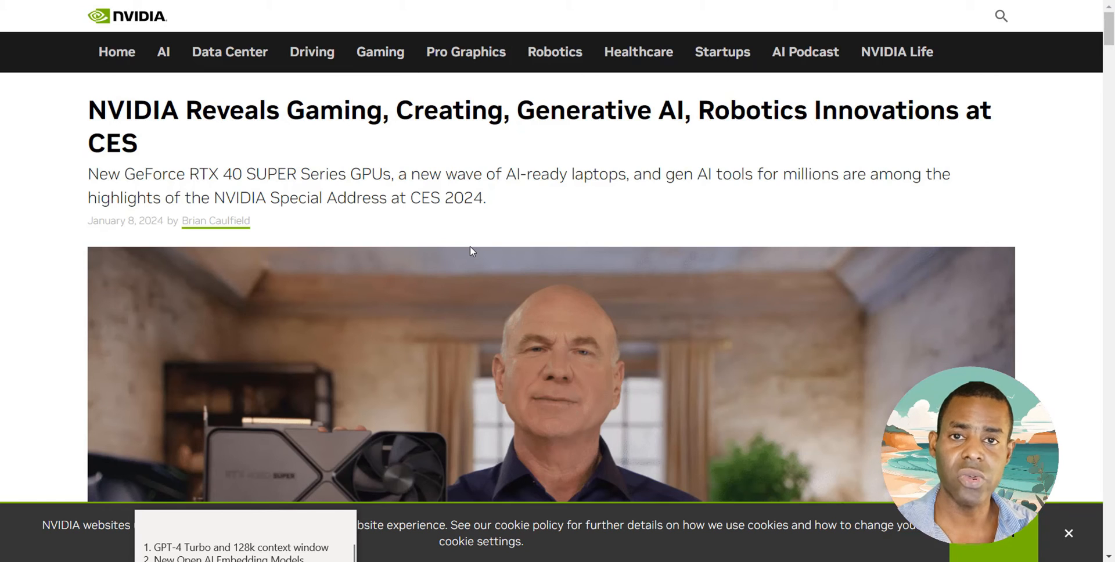
# Step: Scroll through the NVIDIA CES 2024 blog article
pyautogui.scroll(-3)
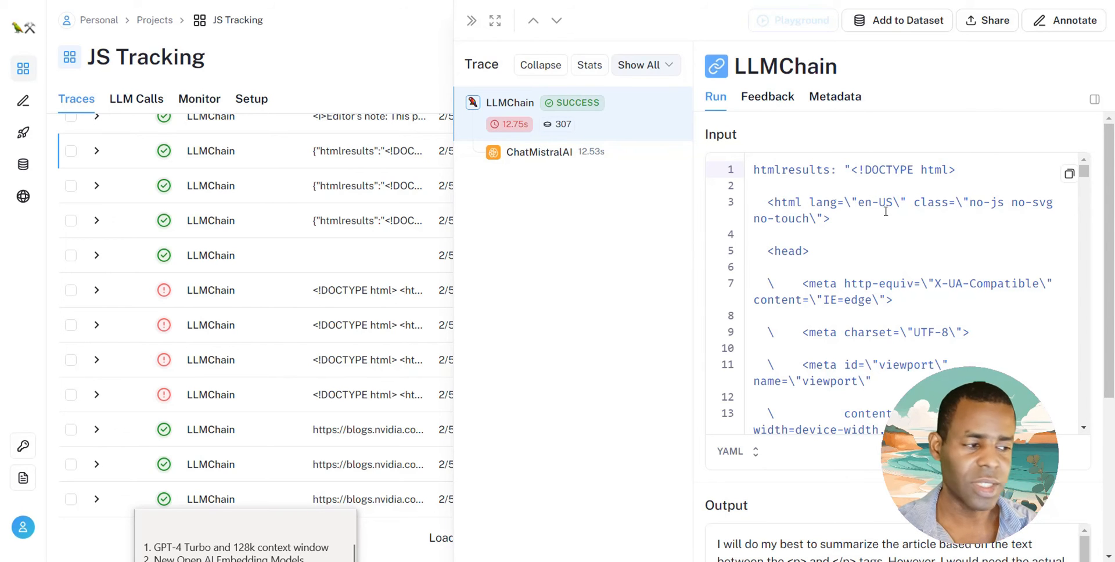
# Step: Scroll the LLMChain run's Input panel to view the article's raw HTML
pyautogui.scroll(-3)
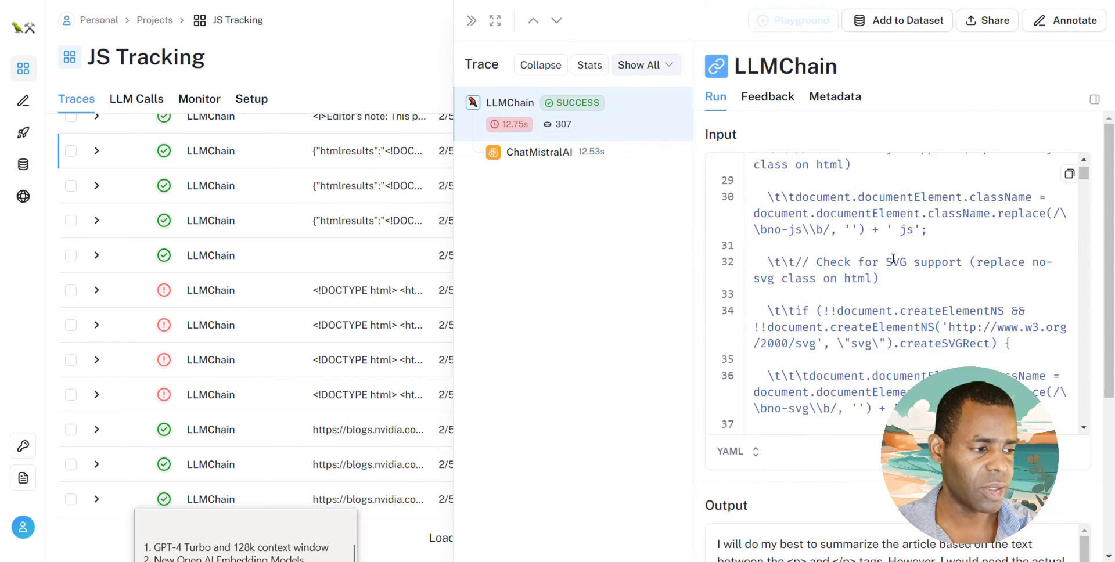
pyautogui.scroll(-3)
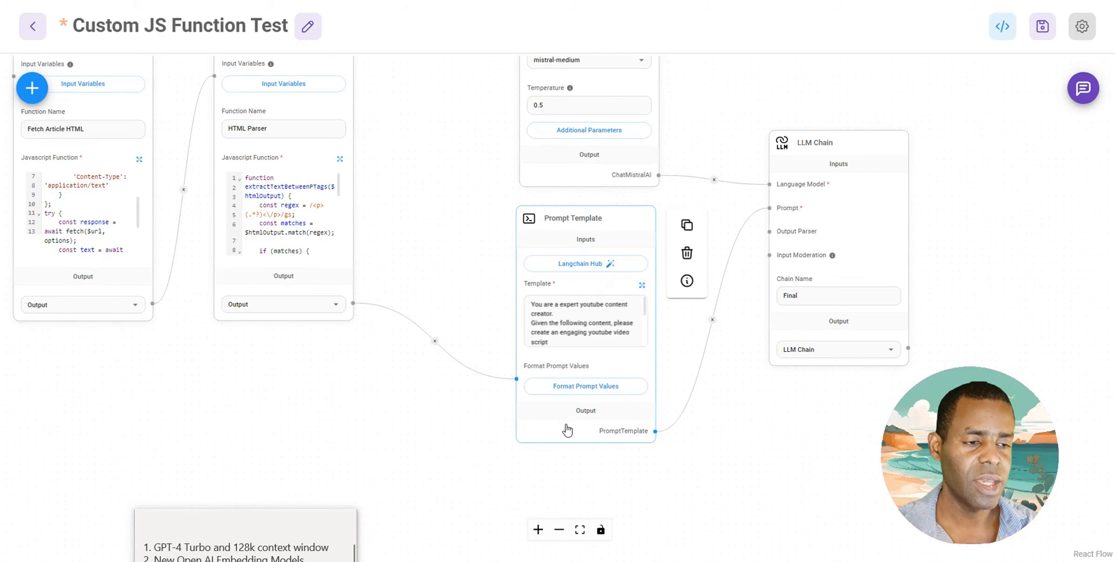
pyautogui.click(642, 285)
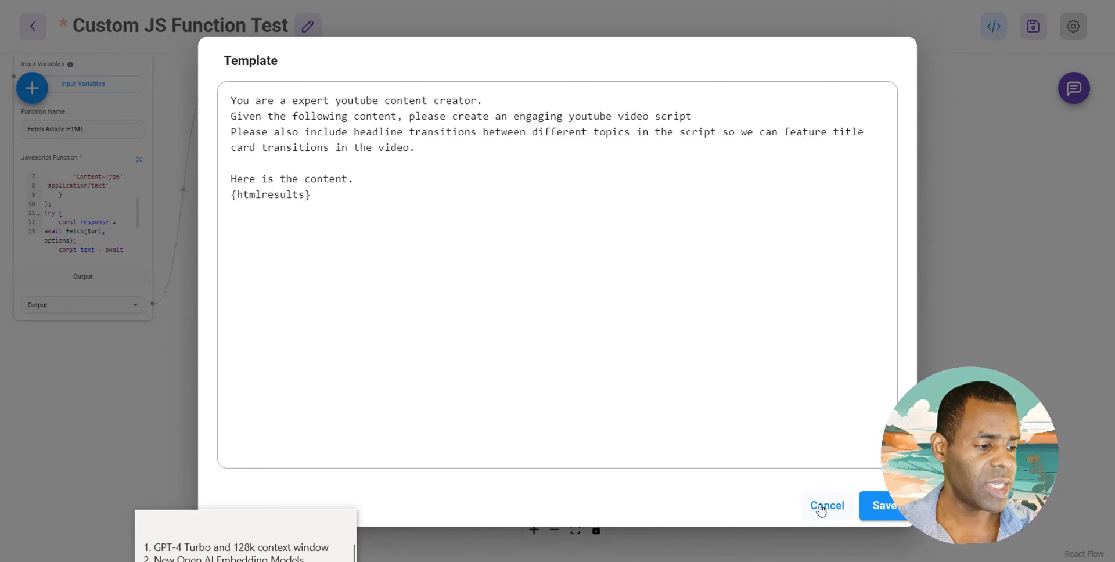
pyautogui.click(827, 505)
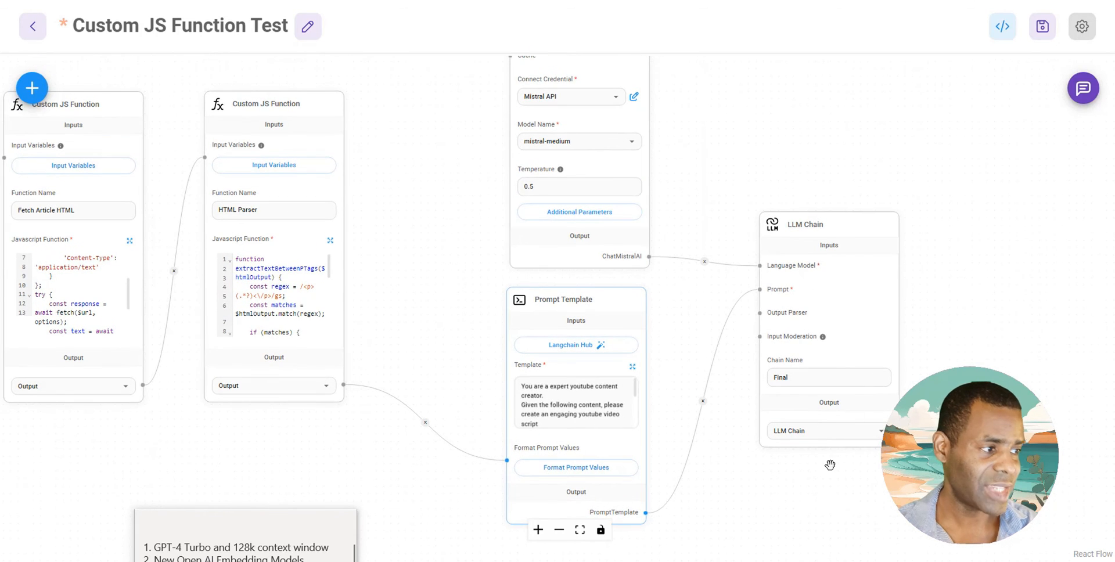
pyautogui.click(1099, 88)
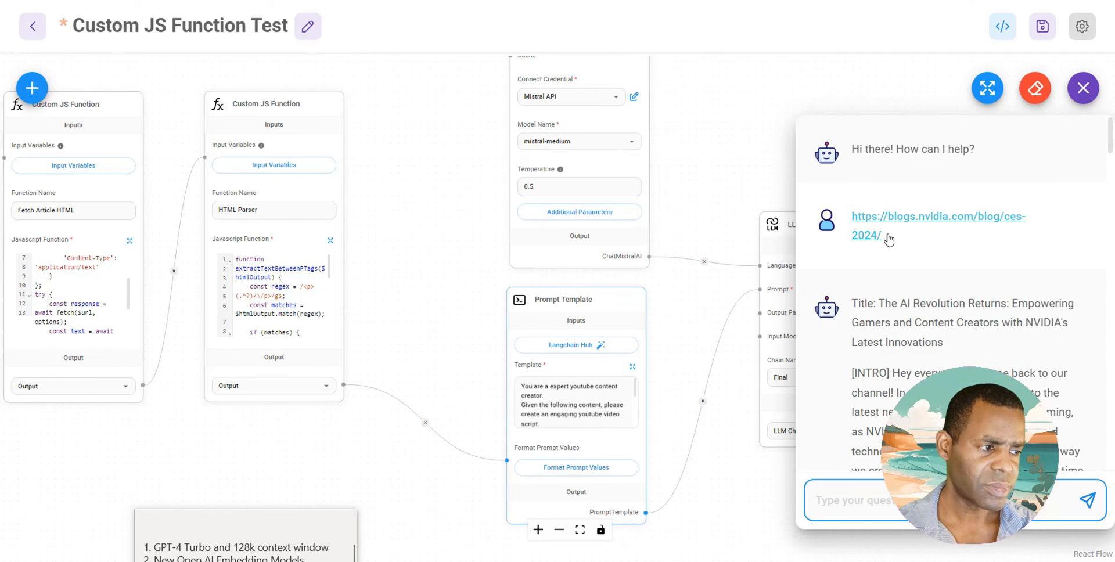
pyautogui.moveTo(919, 219)
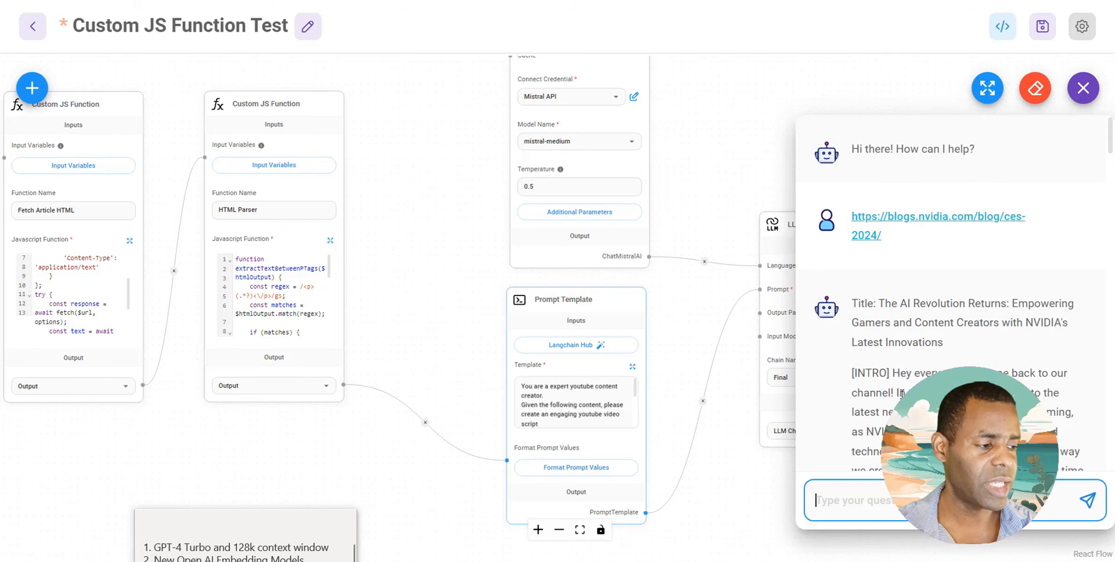
# Step: Read the NVIDIA CES video script down to generative AI gaming, then close the chat
pyautogui.scroll(-3)
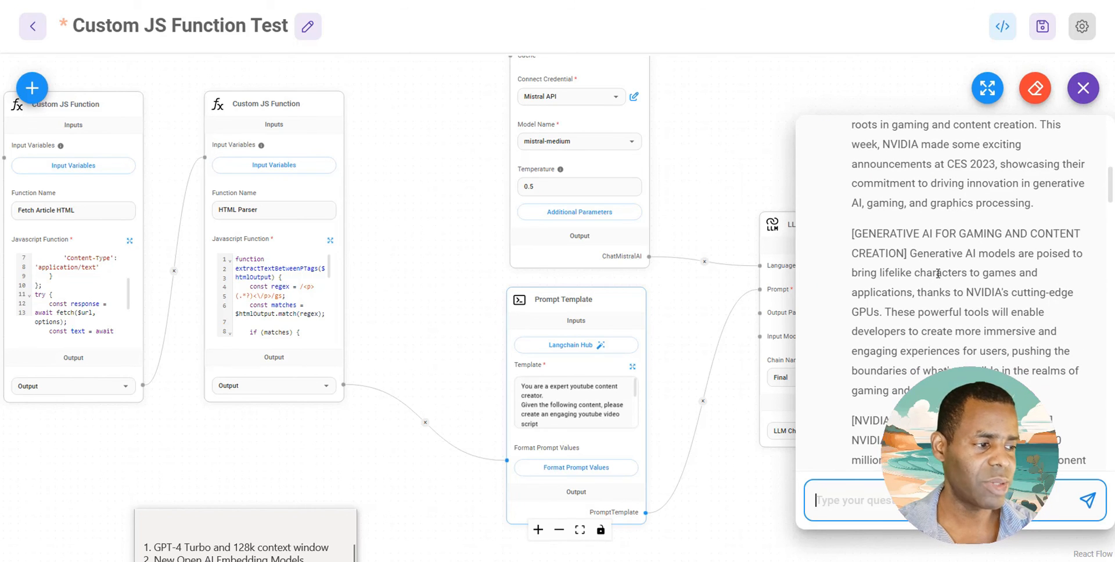
pyautogui.click(1084, 89)
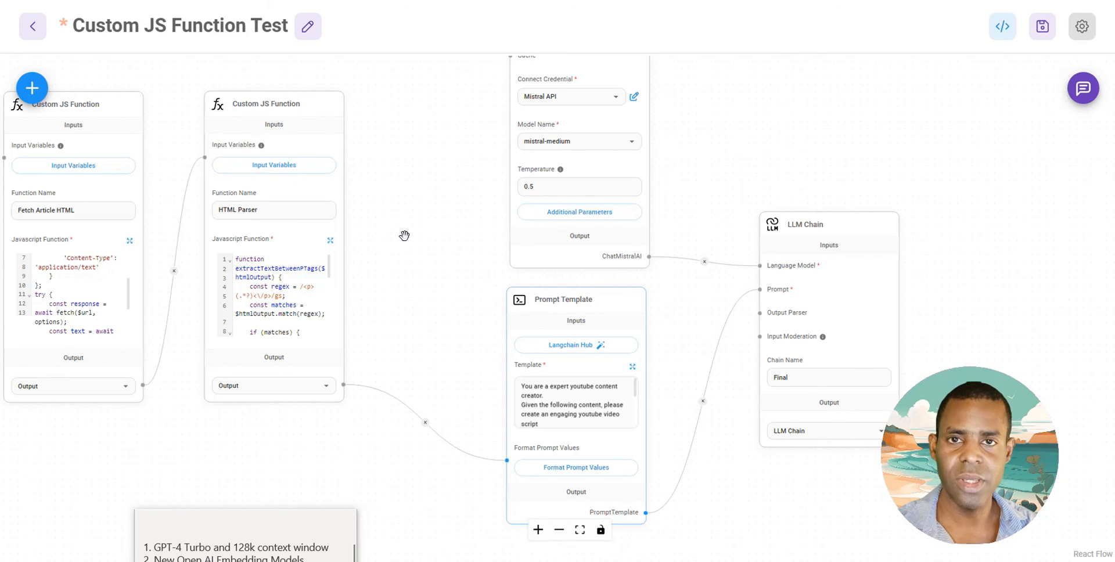
pyautogui.moveTo(452, 40)
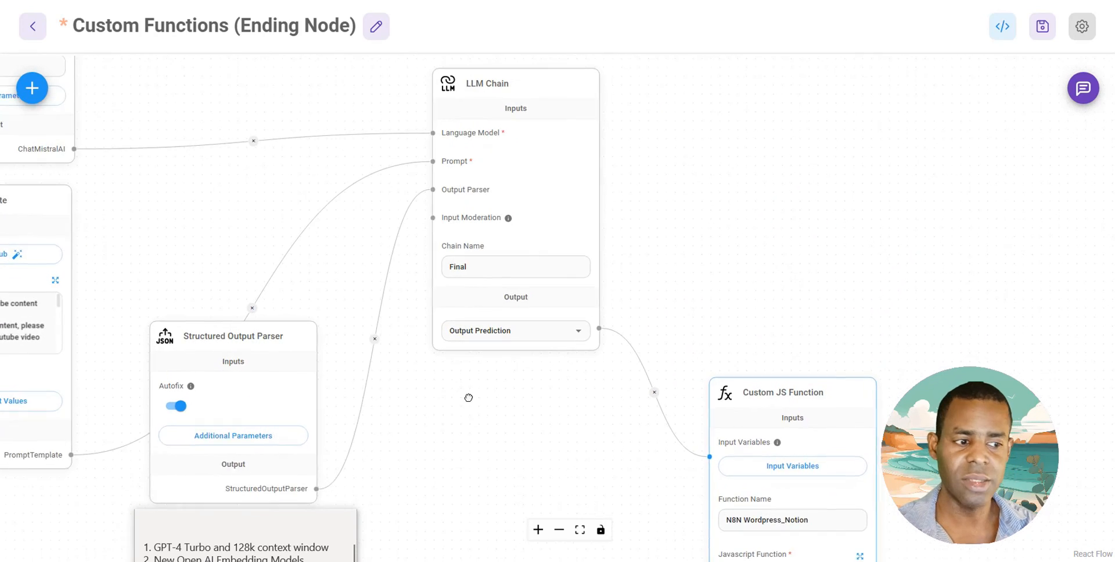
# Step: Pan to and select the LLM Chain and the N8N Wordpress_Notion ending function node
pyautogui.moveTo(468, 397); pyautogui.dragTo(565, 483)
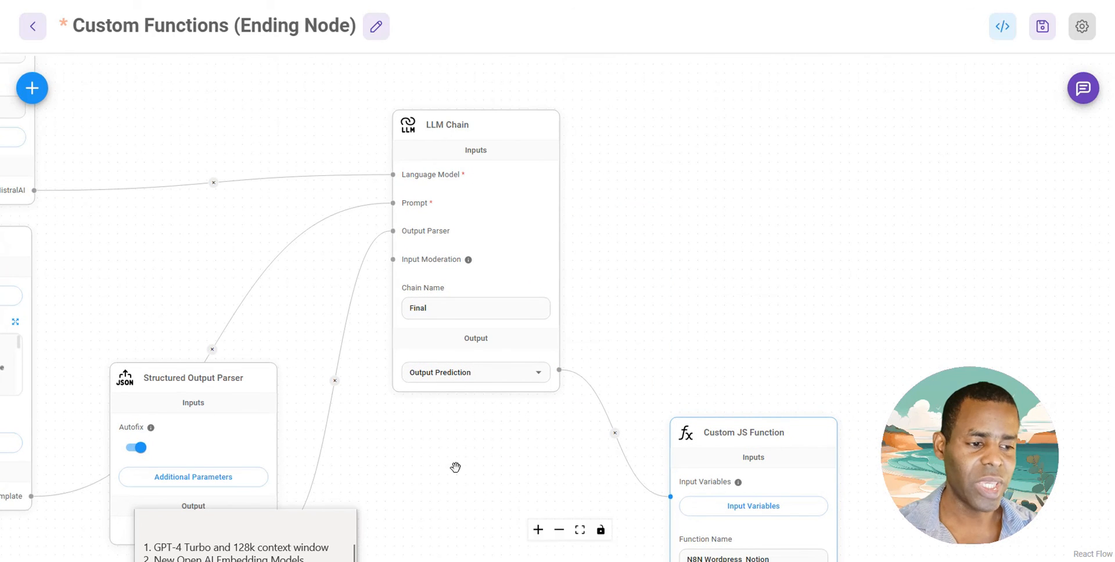
pyautogui.click(475, 125)
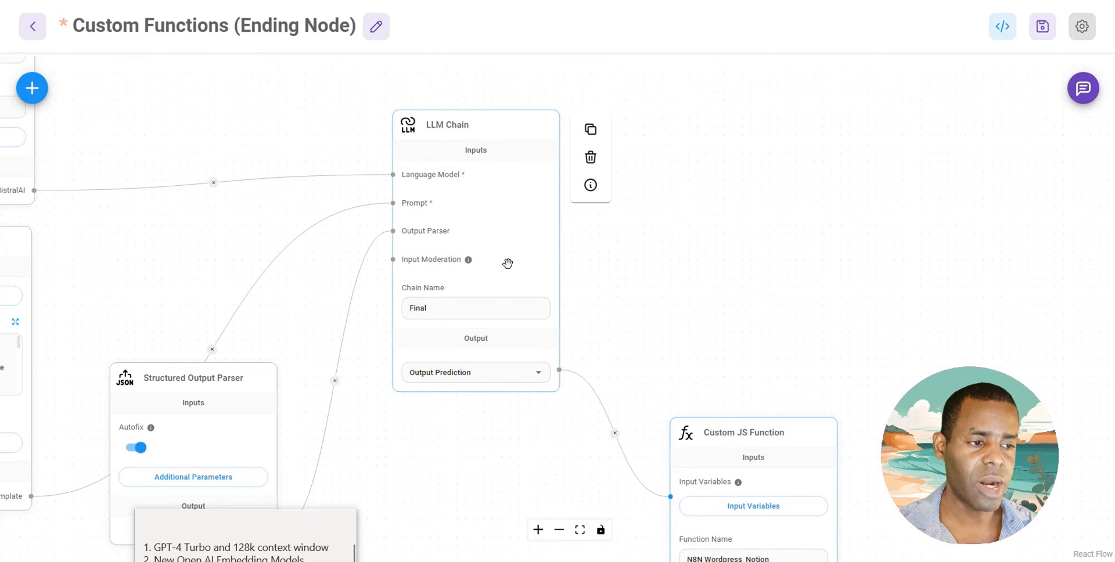
pyautogui.moveTo(507, 263); pyautogui.dragTo(577, 174)
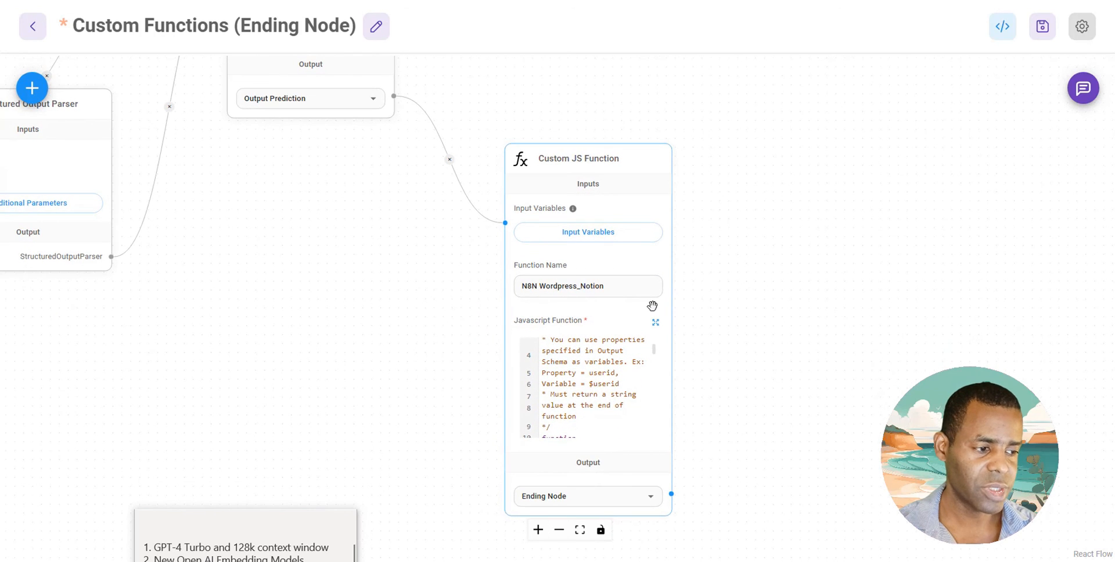
pyautogui.click(655, 322)
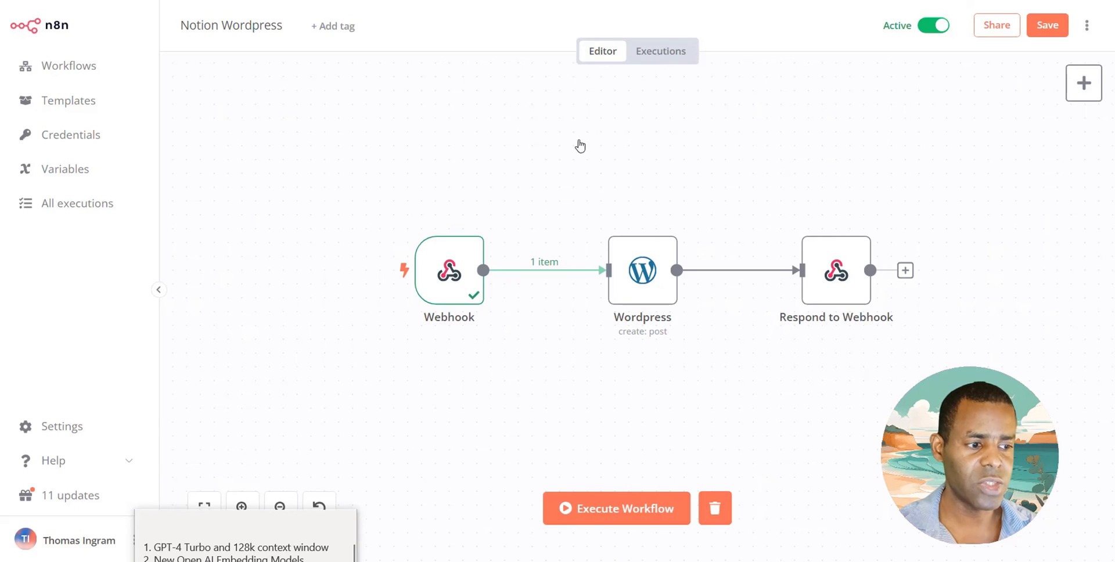
pyautogui.moveTo(653, 289)
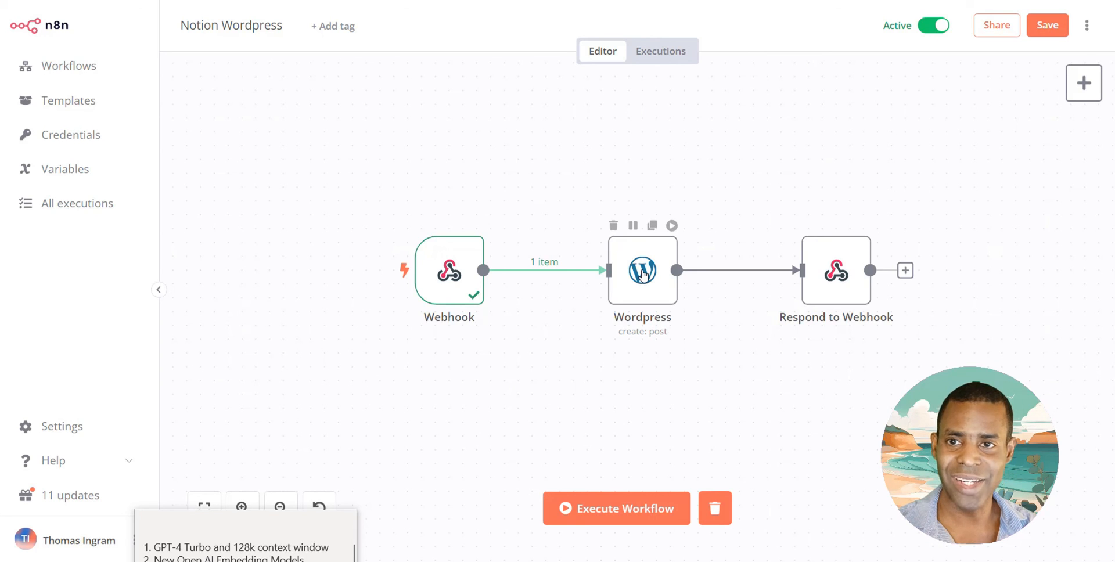
pyautogui.moveTo(631, 261)
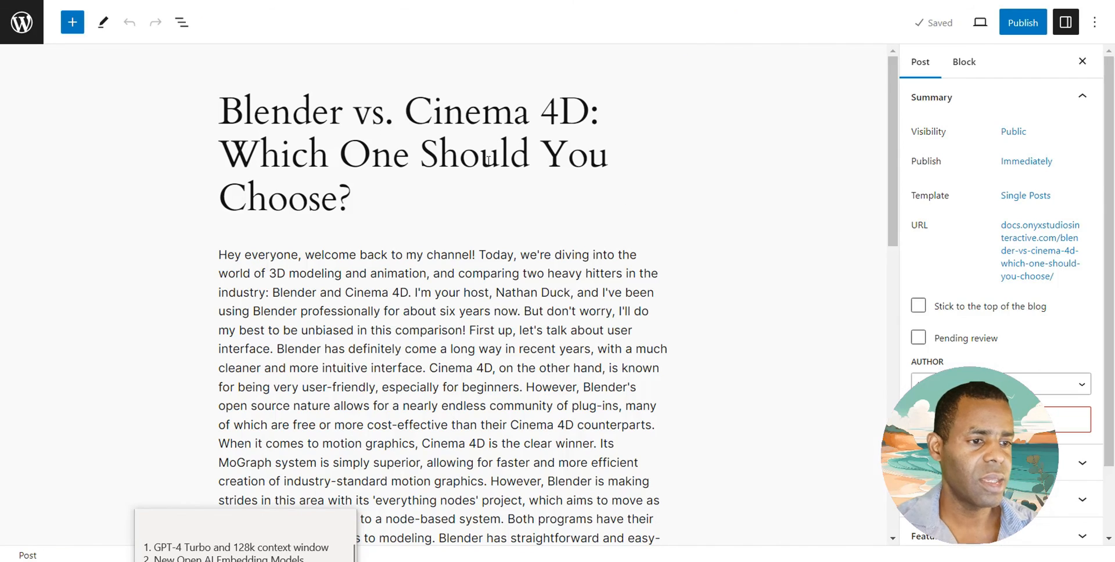
pyautogui.moveTo(107, 76)
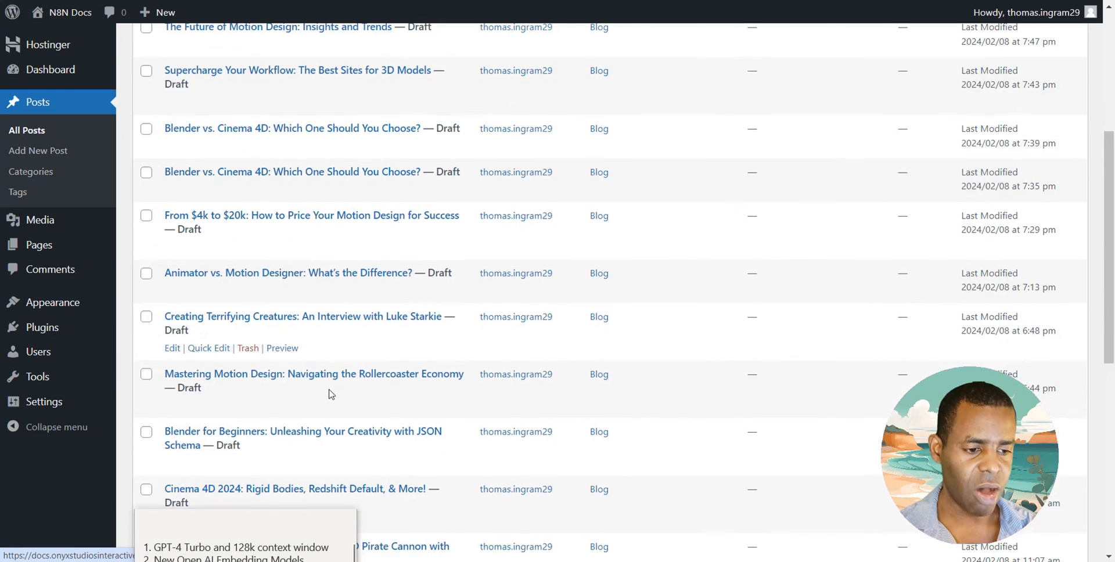
# Step: Scroll the WordPress drafts list showing the two 'Blender vs. Cinema 4D' posts
pyautogui.scroll(-3)
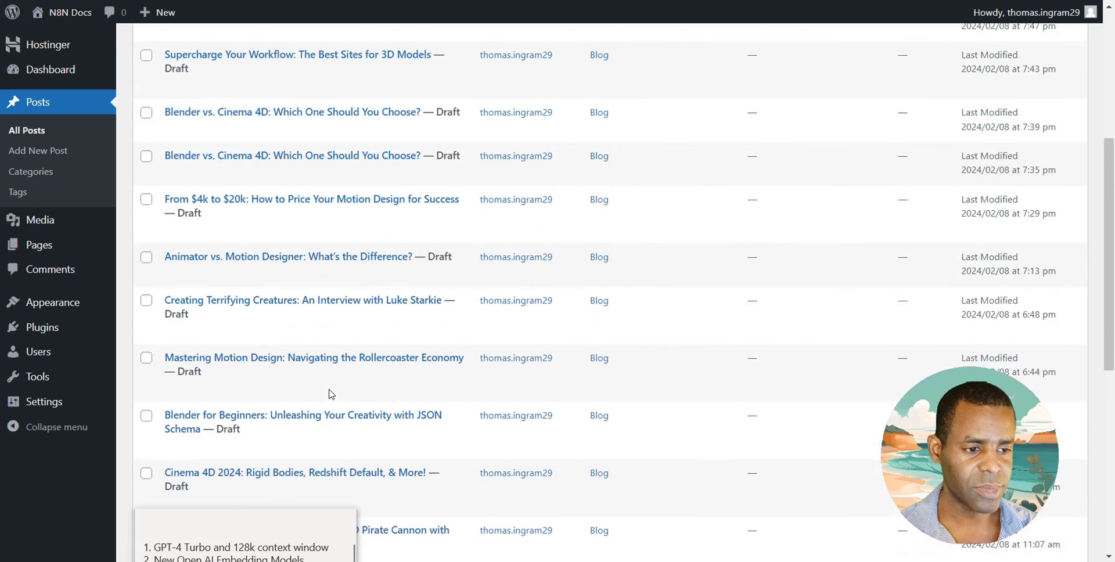
pyautogui.scroll(3)
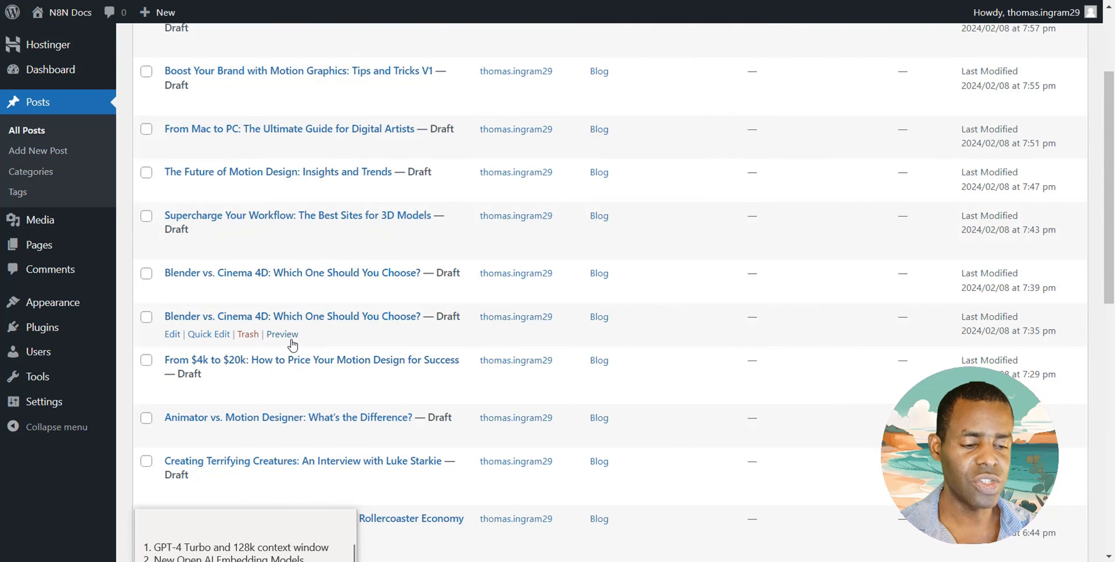
pyautogui.moveTo(304, 252)
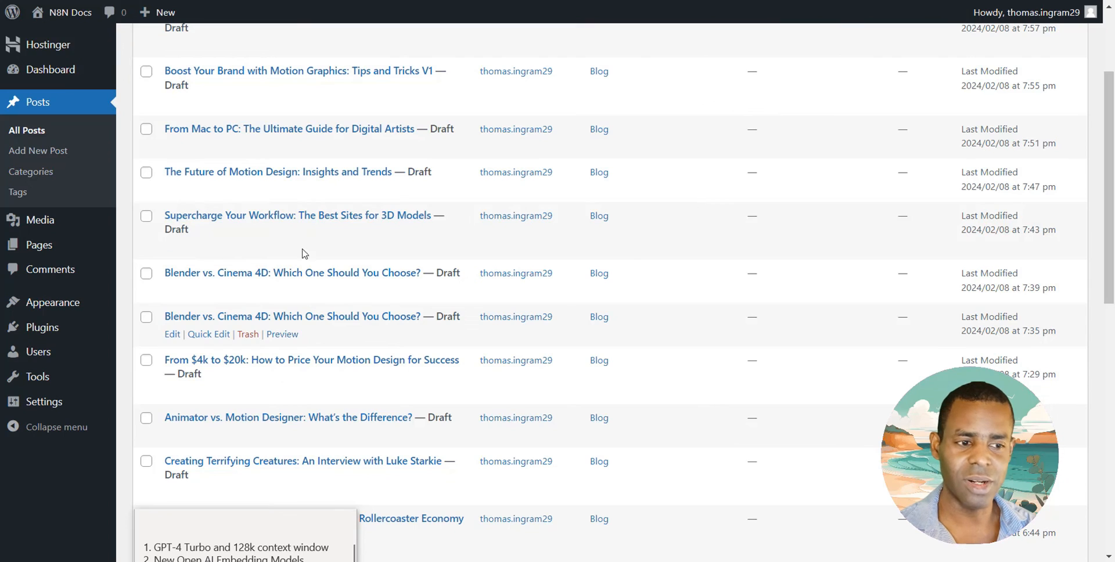
pyautogui.moveTo(351, 222)
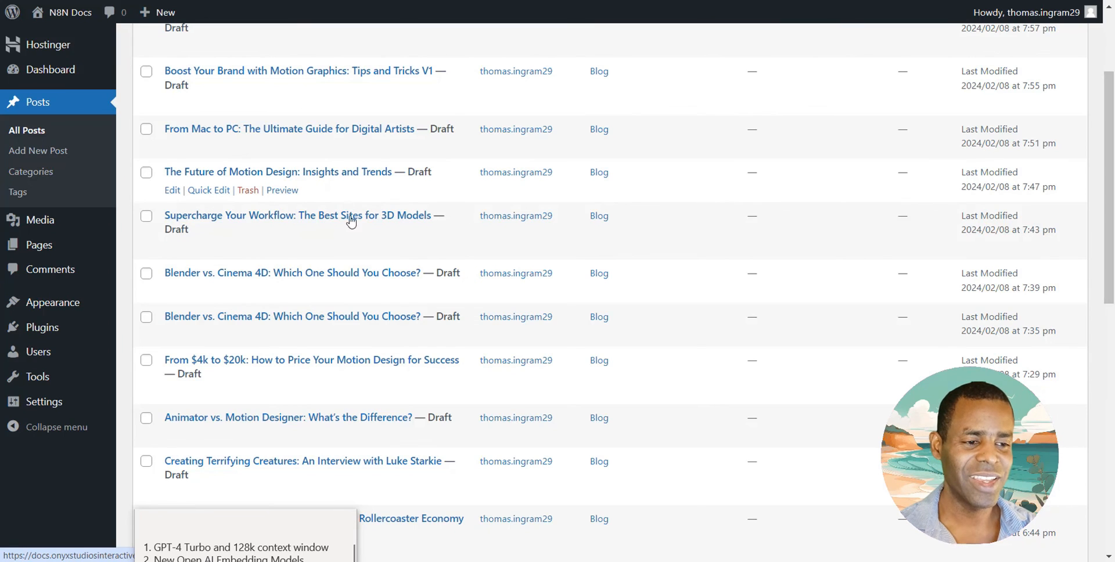